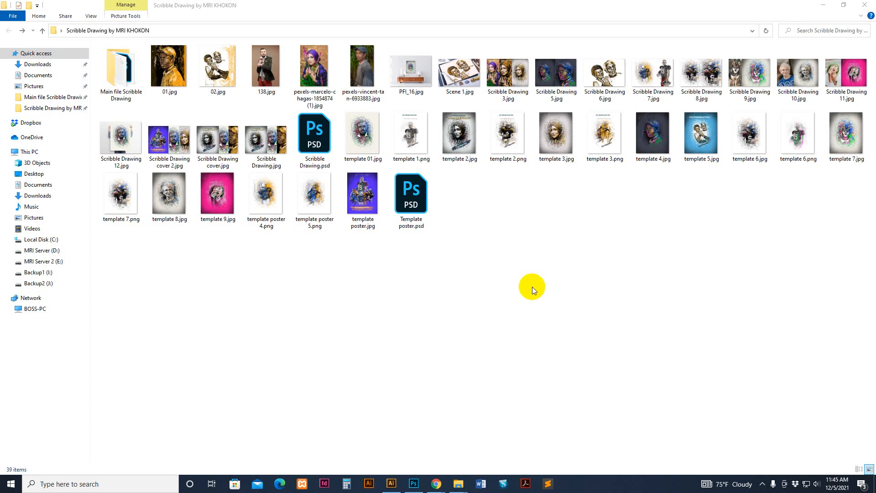
pyautogui.moveTo(554, 285)
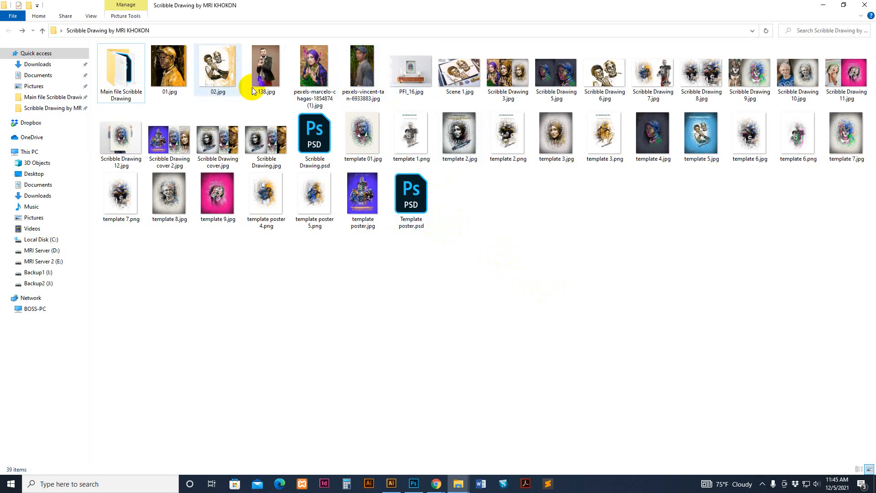
# Enter the Main file Scribble Drawing folder and review its Photo Template, action and Patterns files
pyautogui.doubleClick(411, 70)
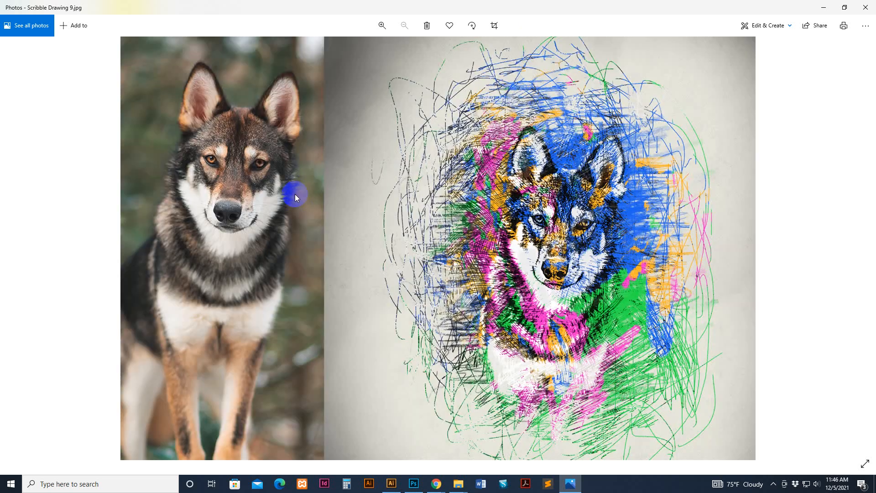
pyautogui.moveTo(603, 259)
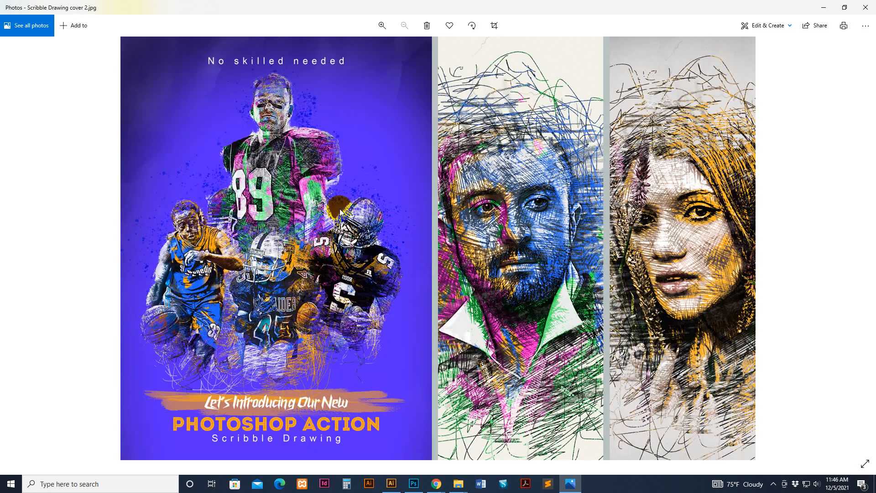
pyautogui.moveTo(273, 142)
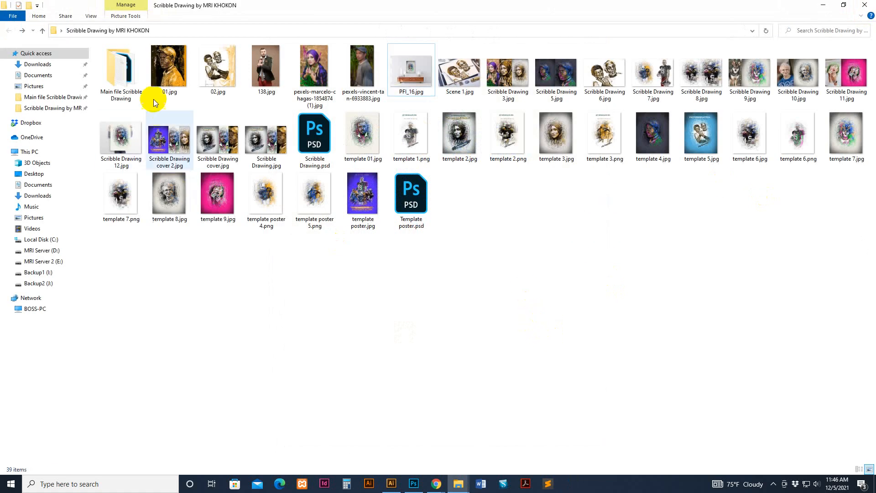
pyautogui.doubleClick(126, 66)
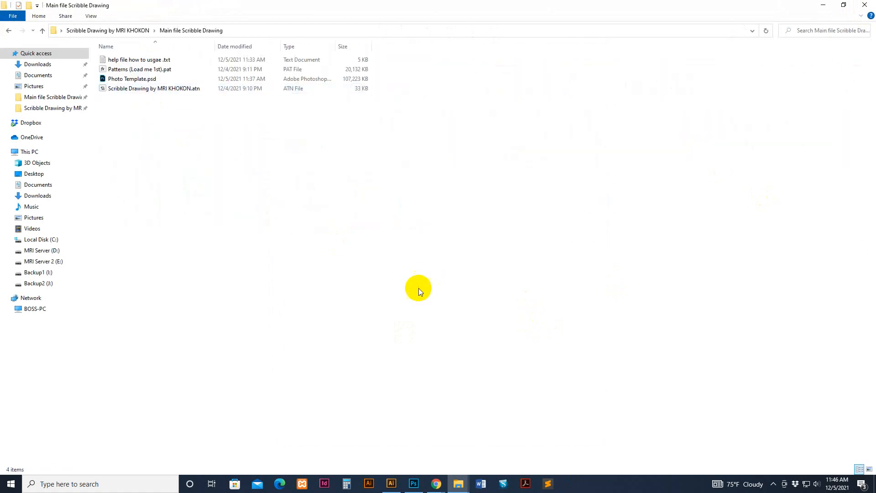
pyautogui.click(137, 60)
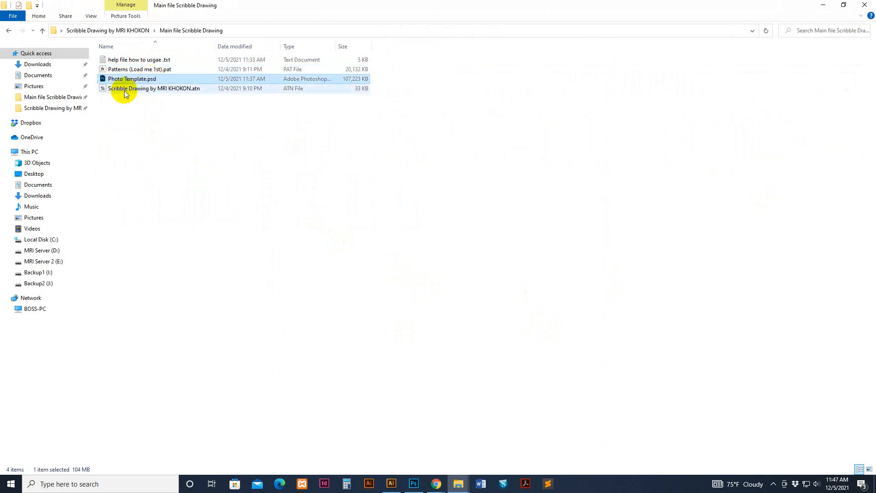
pyautogui.click(146, 89)
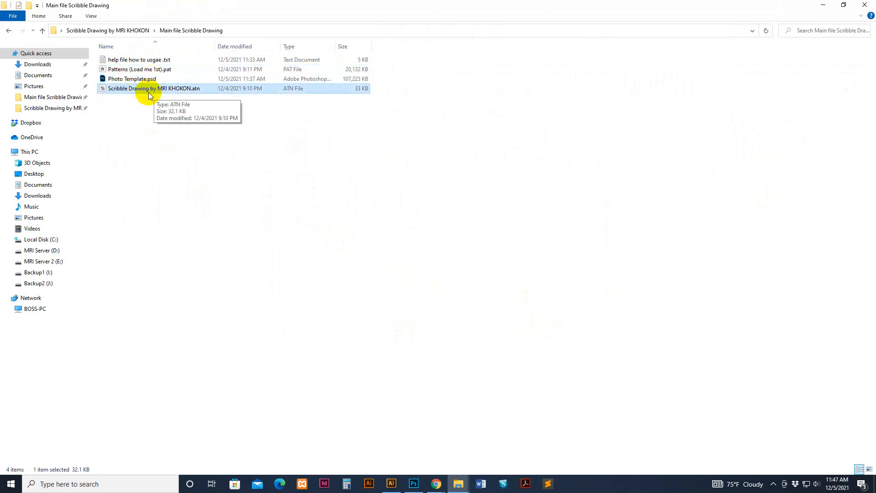
pyautogui.click(137, 69)
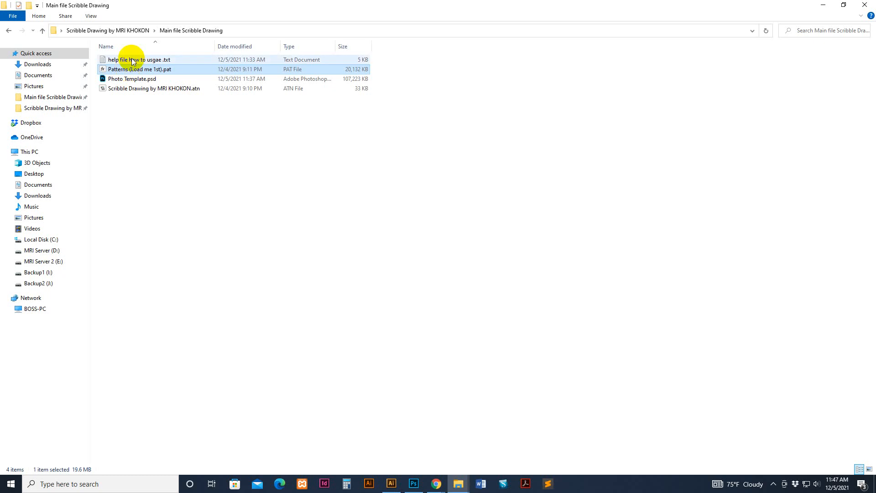
# Read the usage help text file in Notepad and close it
pyautogui.doubleClick(130, 61)
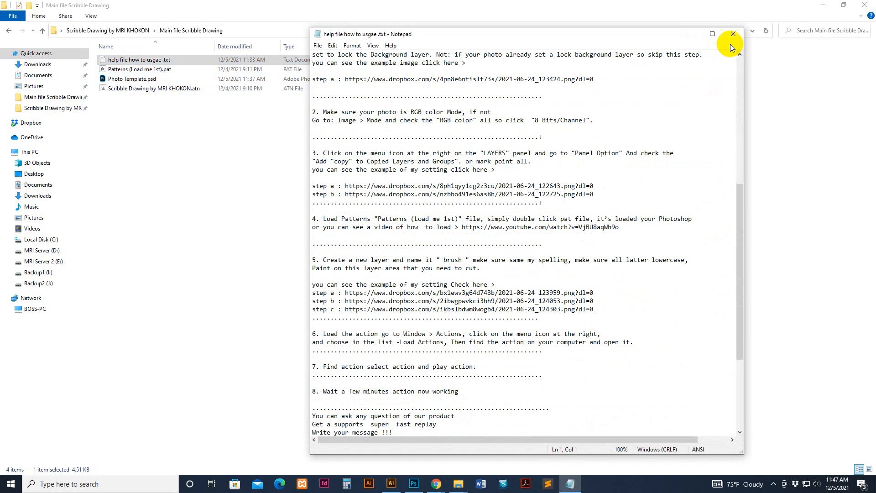
pyautogui.click(733, 34)
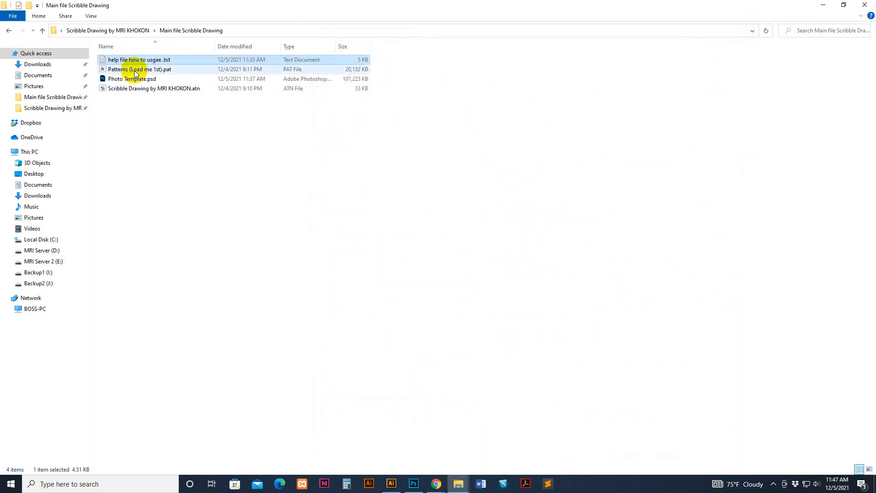
# Load Patterns (Load me 1st).pat into Photoshop CC 2019 via Open with, then start the same for the .atn file
pyautogui.rightClick(137, 72)
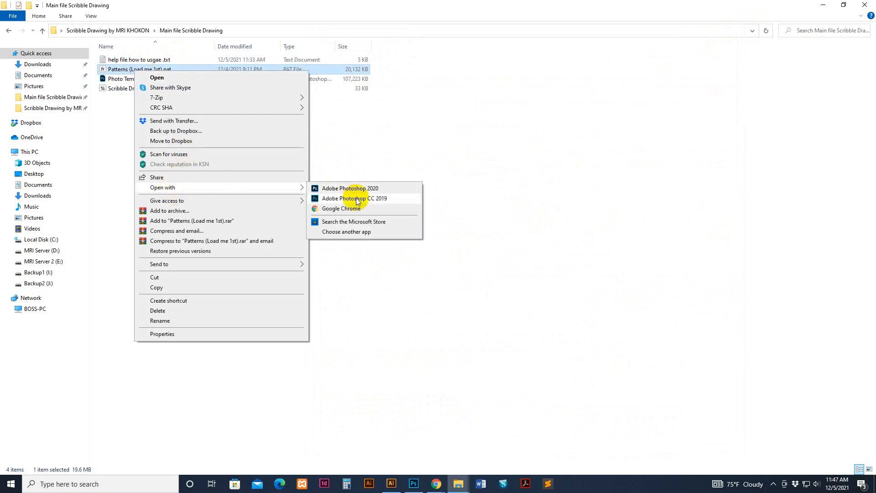
pyautogui.moveTo(374, 202)
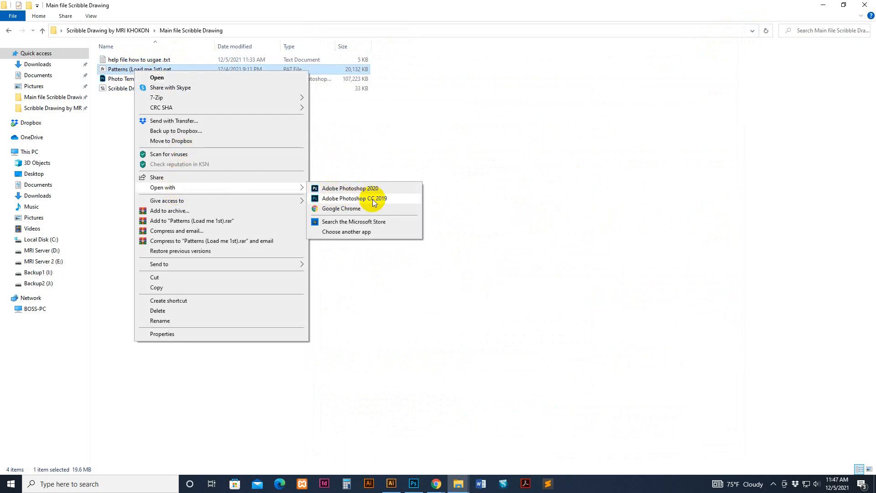
pyautogui.moveTo(393, 201)
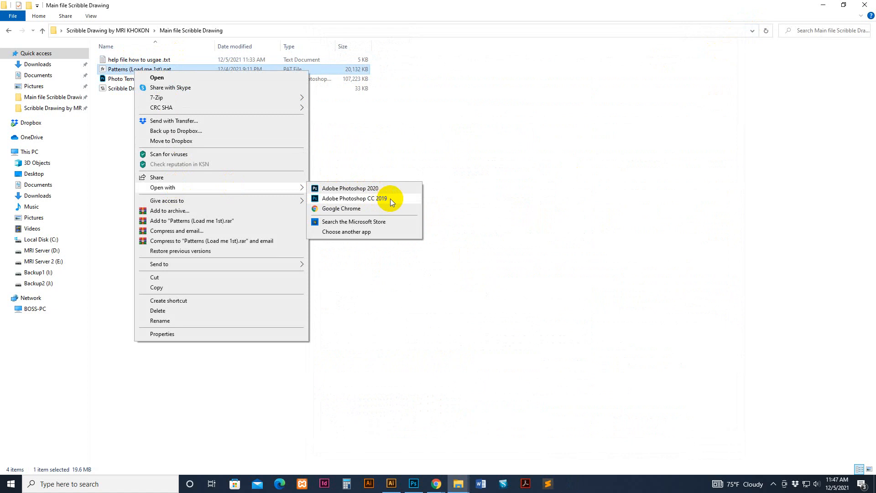
pyautogui.click(354, 198)
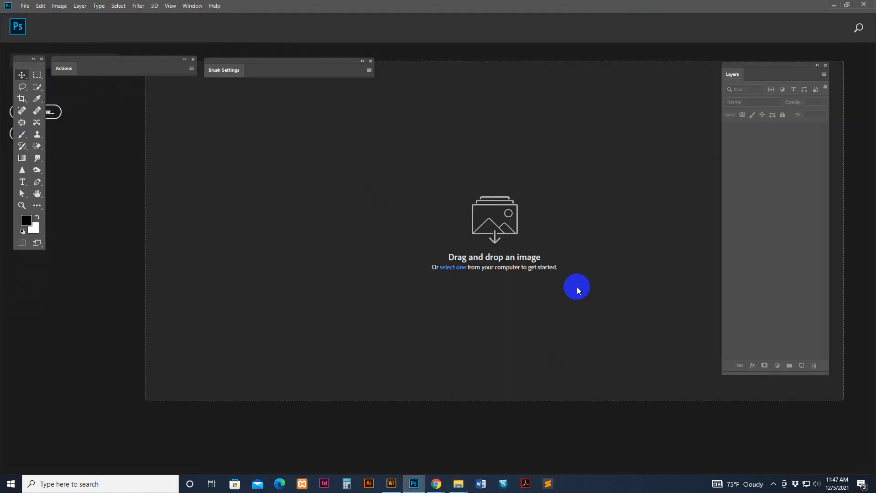
pyautogui.moveTo(443, 417)
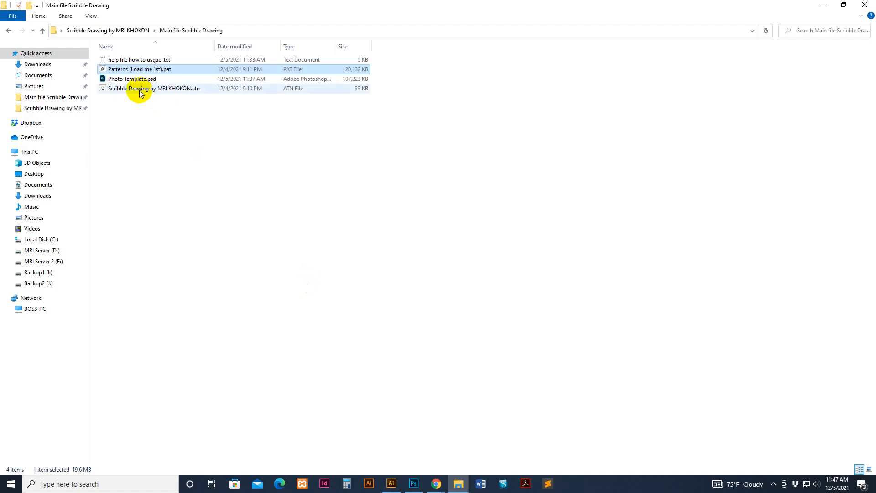
pyautogui.rightClick(146, 89)
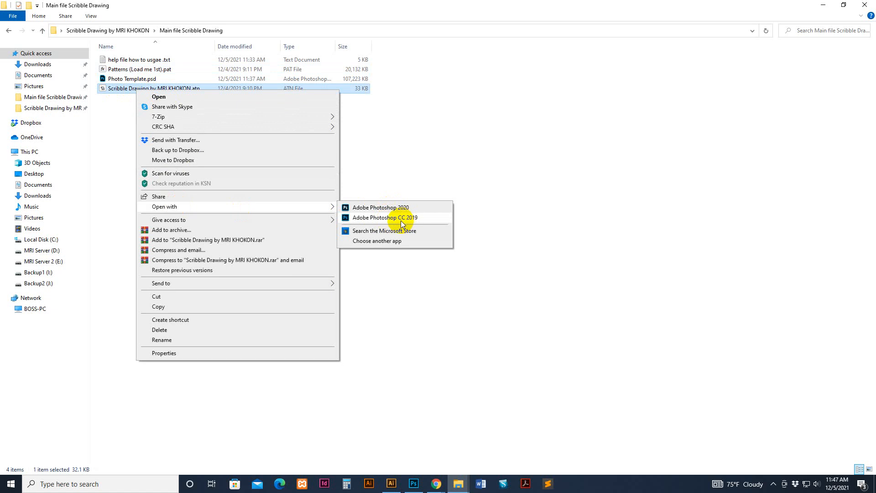
pyautogui.moveTo(413, 483)
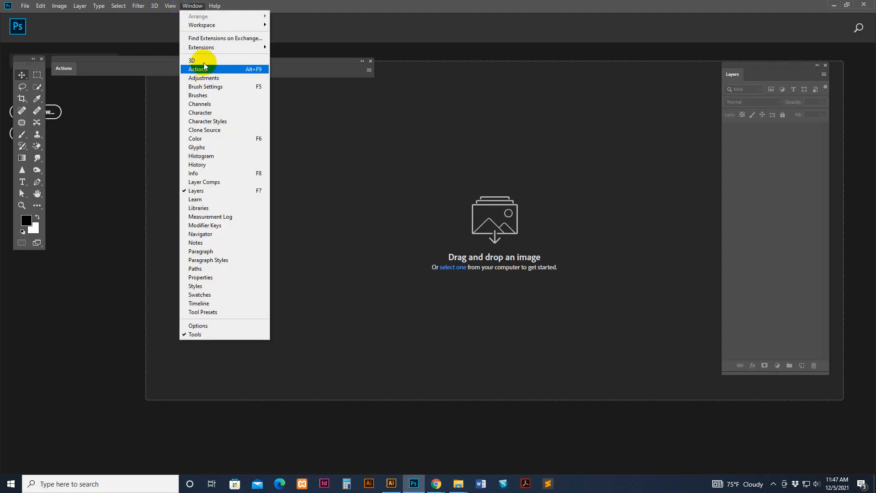
# Load the Scribble Drawing by MRI KHOKON action set from the .atn file into the Actions panel
pyautogui.click(197, 69)
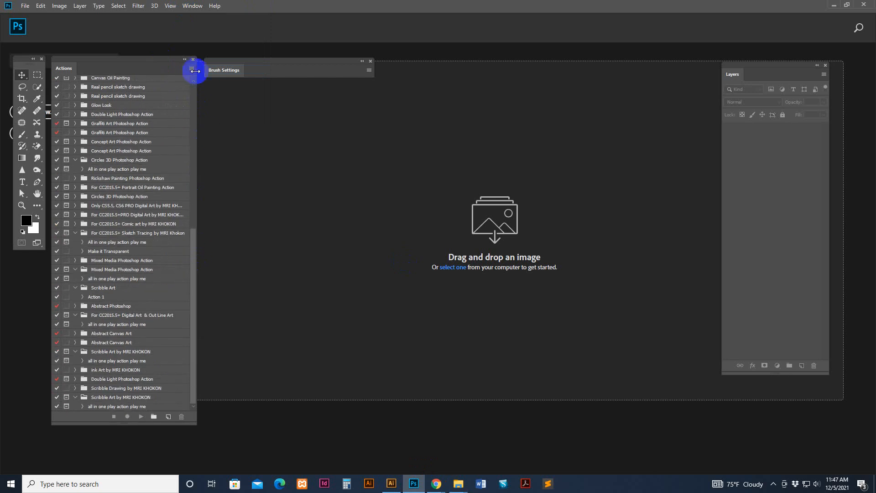
pyautogui.click(191, 67)
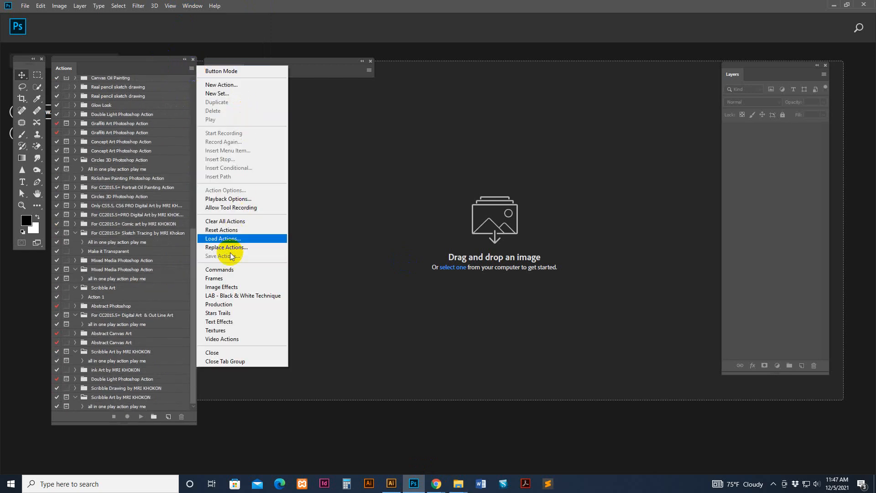
pyautogui.click(222, 238)
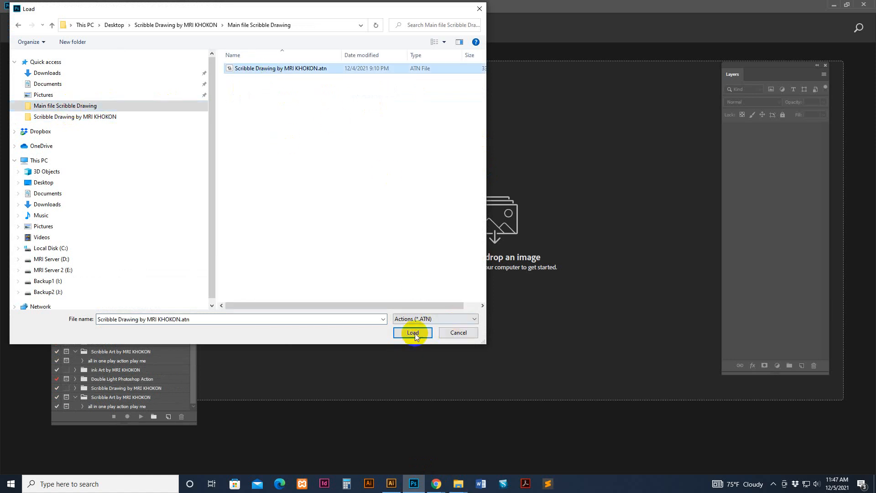
pyautogui.click(413, 332)
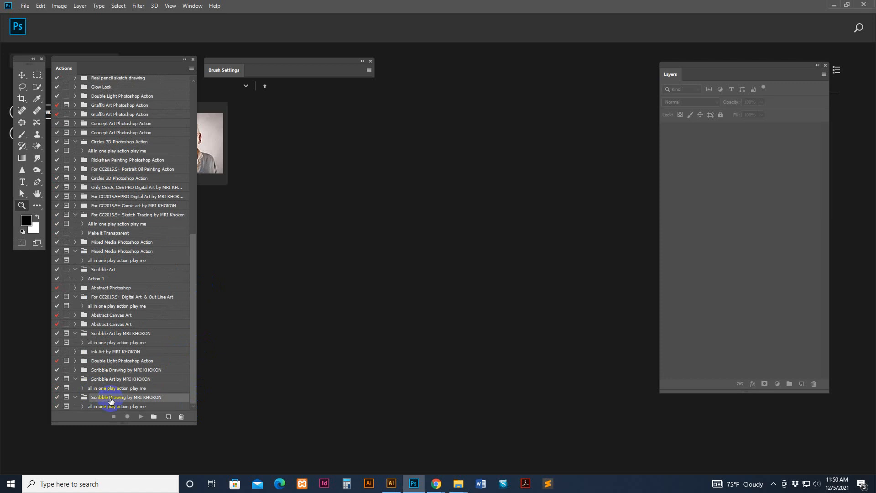
# Select the Scribble Drawing action set and drag 138.jpg into Photoshop to open it
pyautogui.click(117, 406)
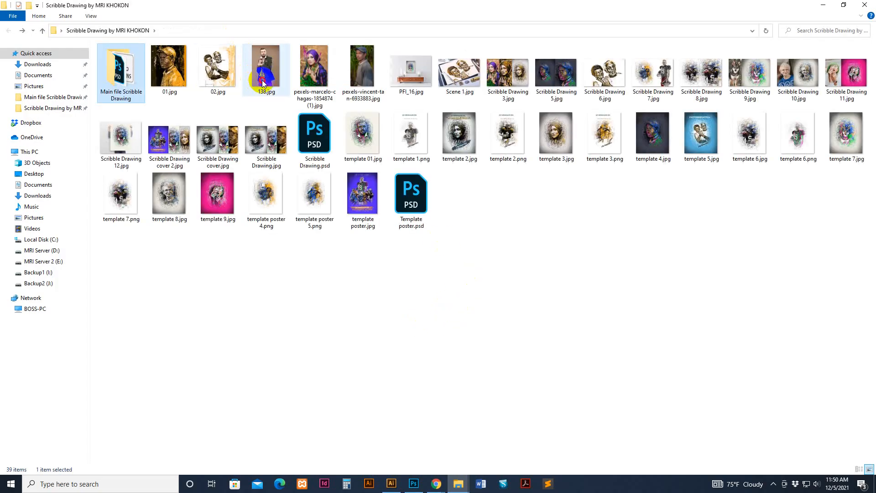
pyautogui.moveTo(266, 67); pyautogui.dragTo(587, 310)
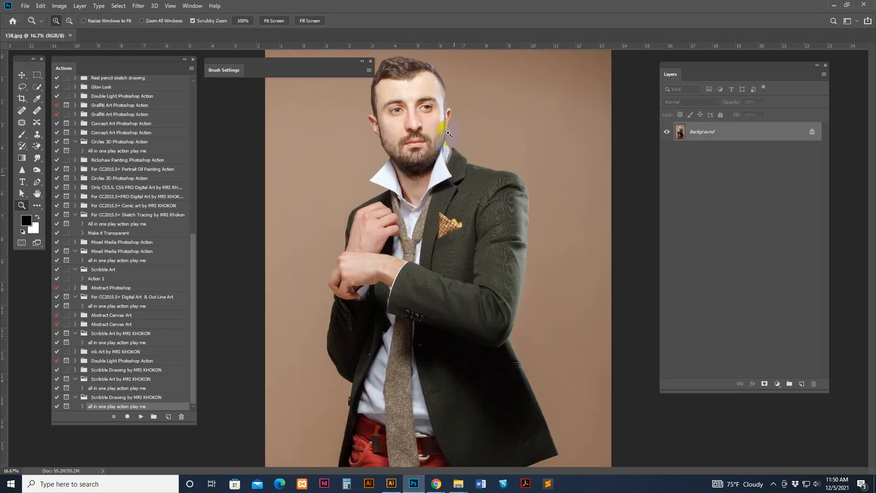
# Convert the portrait's Background into Layer 0 and apply Lock All to it
pyautogui.click(21, 112)
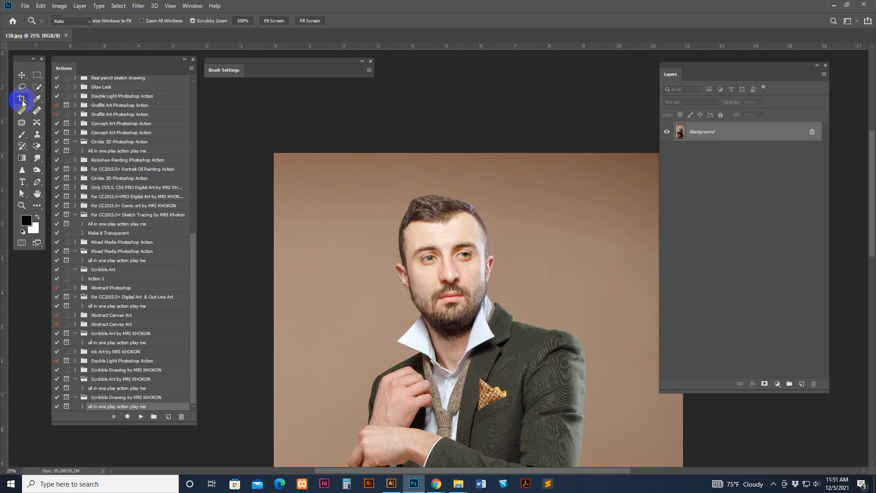
pyautogui.click(19, 99)
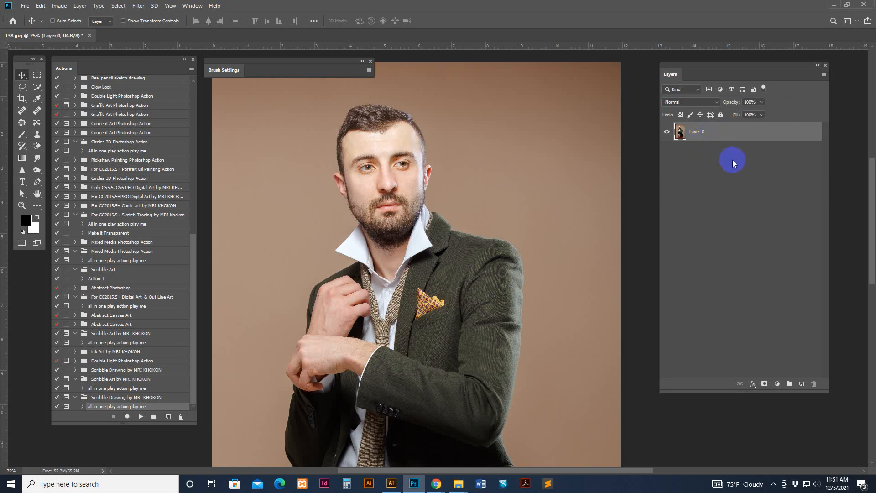
pyautogui.moveTo(745, 151)
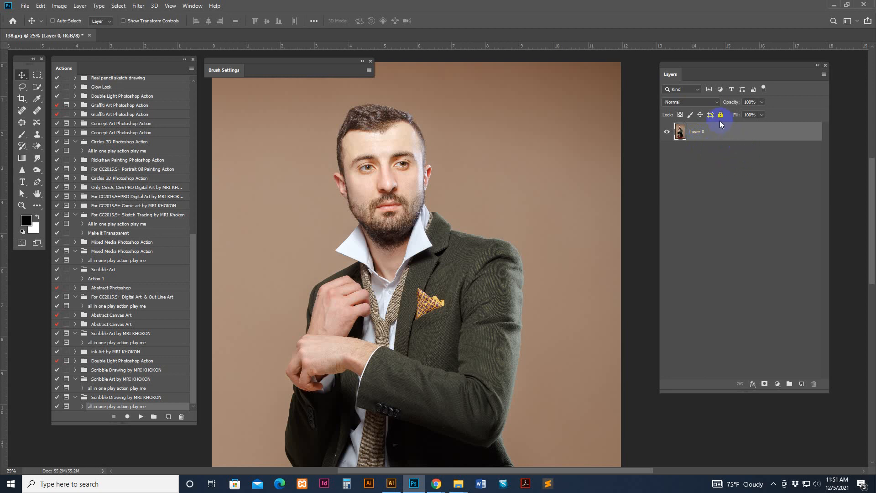
pyautogui.click(720, 115)
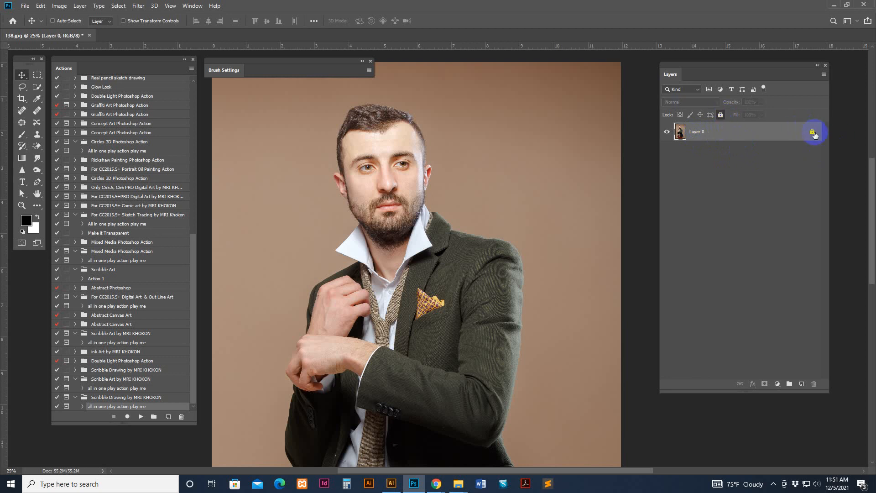
pyautogui.click(814, 133)
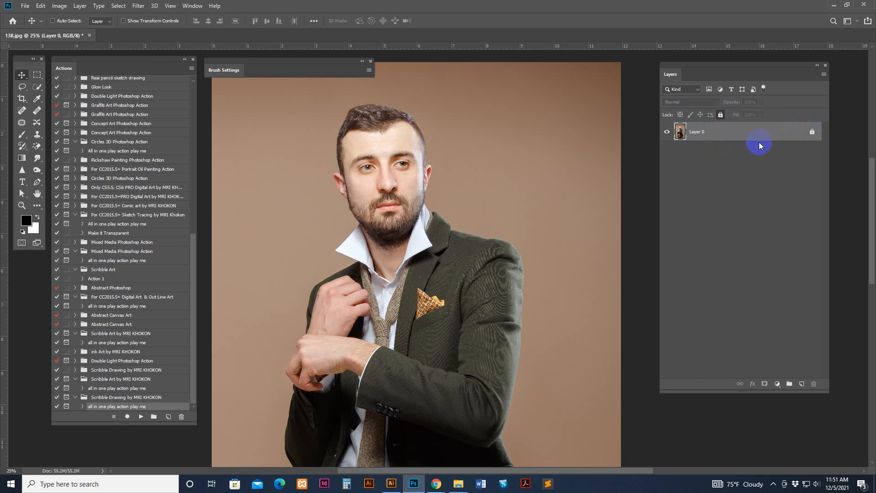
pyautogui.moveTo(755, 137)
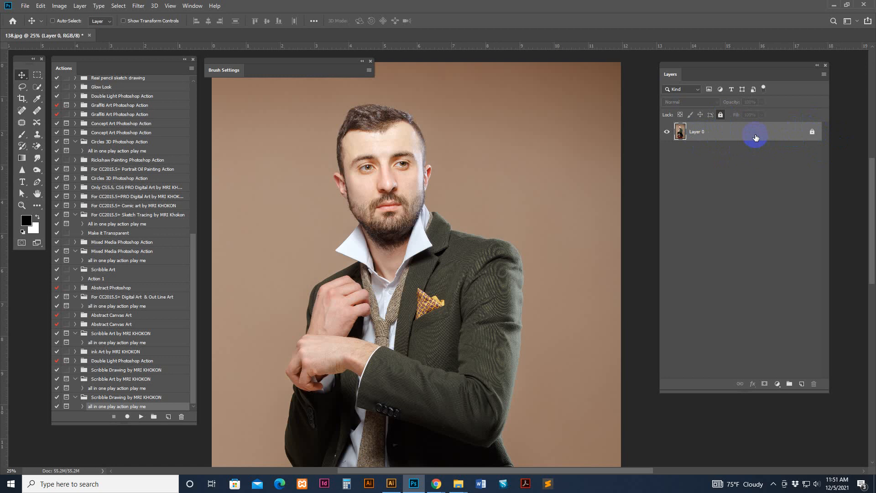
# Flatten the image back into a single Background layer
pyautogui.rightClick(756, 137)
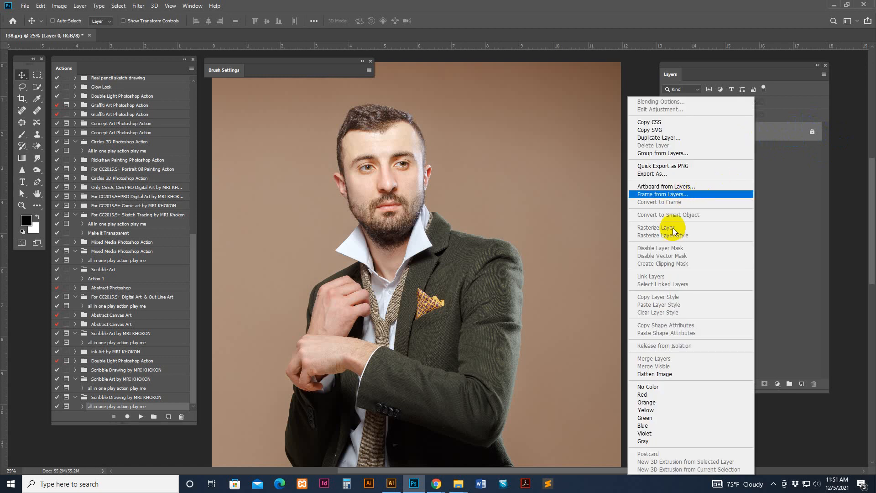
pyautogui.moveTo(668, 378)
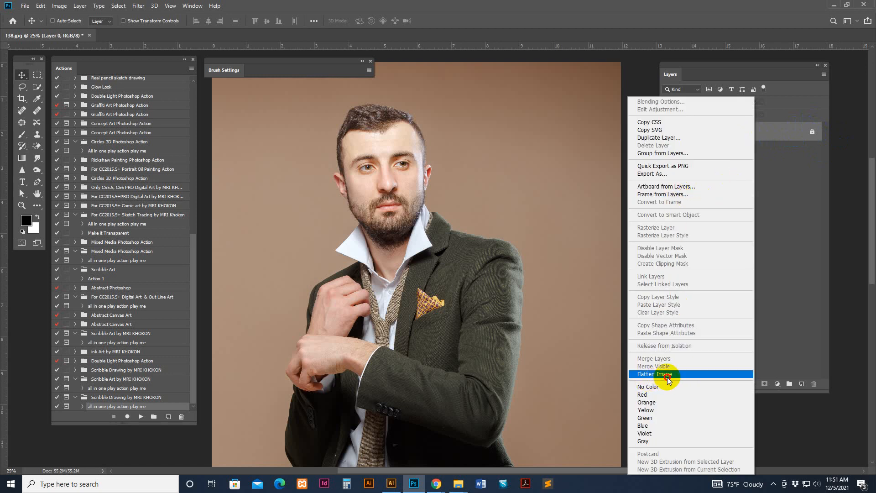
pyautogui.click(656, 375)
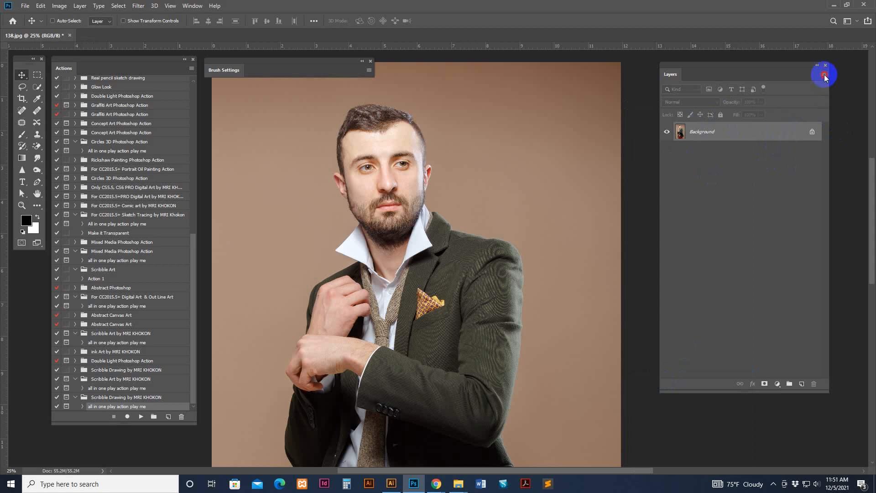
# Set Layers panel options to a larger thumbnail showing the Entire Document
pyautogui.click(823, 75)
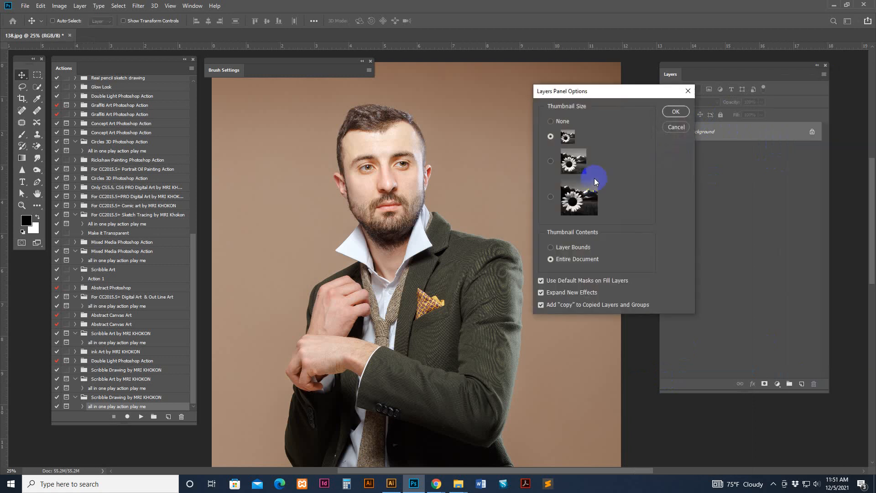
pyautogui.click(551, 137)
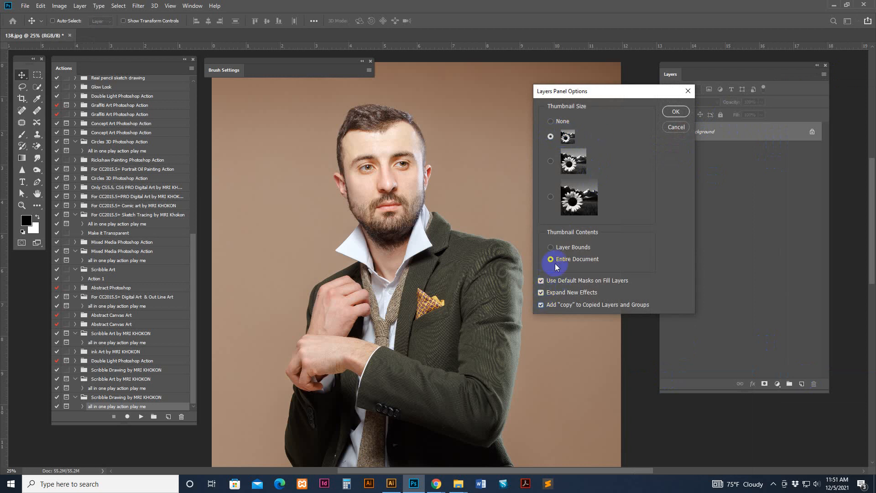
pyautogui.click(676, 111)
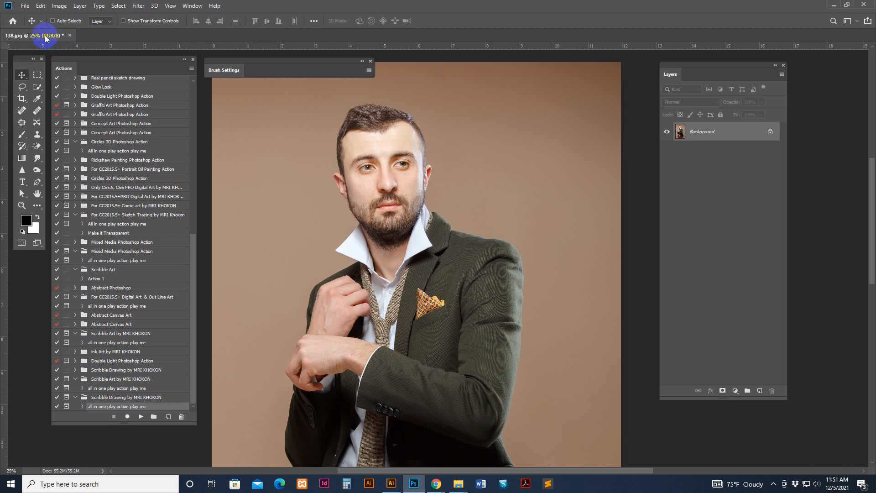
# Confirm the image stays in RGB Color mode
pyautogui.click(56, 5)
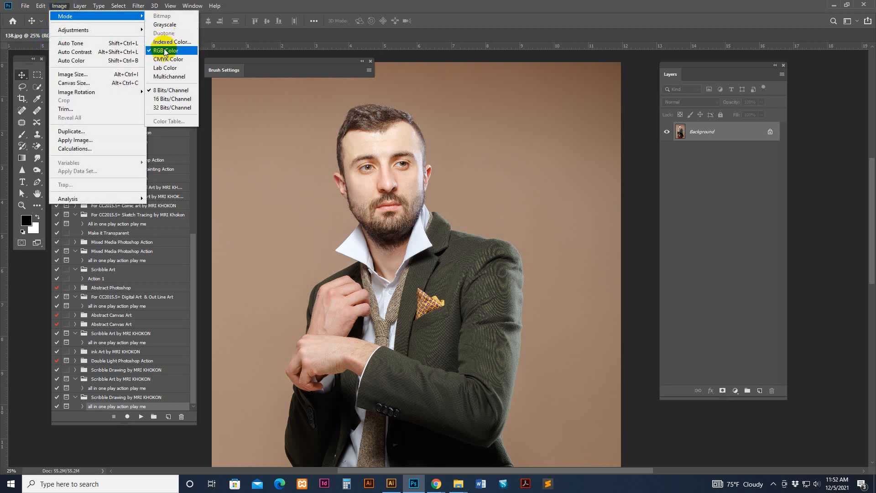
pyautogui.click(167, 51)
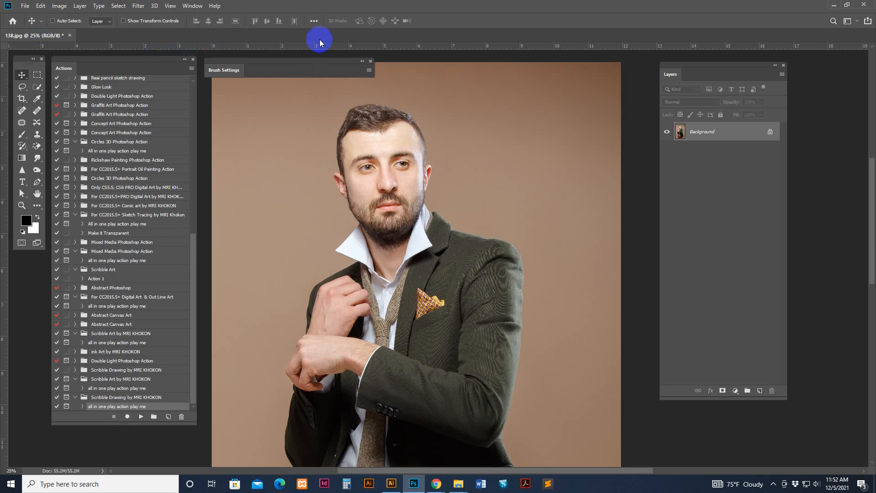
pyautogui.click(371, 60)
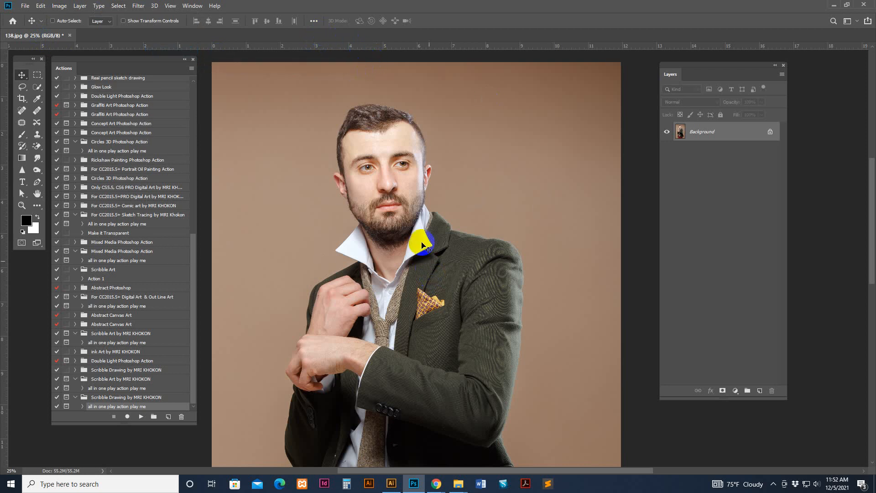
# Resize the portrait to 2000 × 3000 pixels in Image Size
pyautogui.click(74, 7)
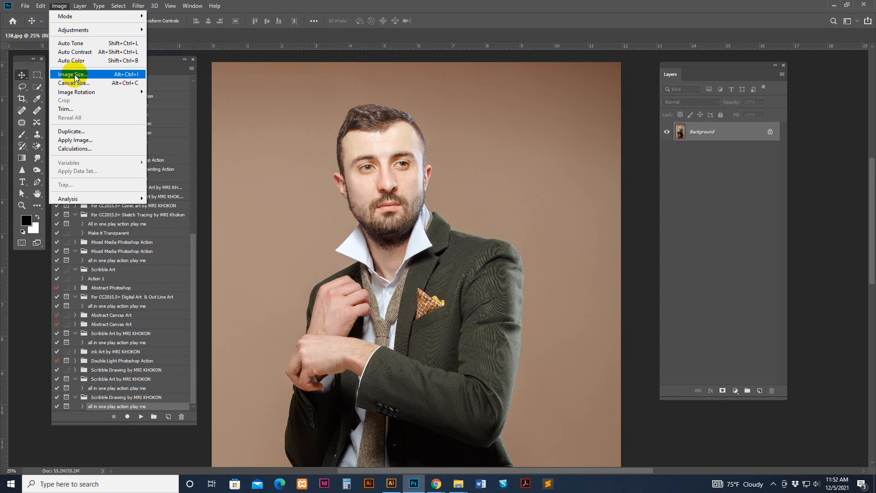
pyautogui.click(73, 73)
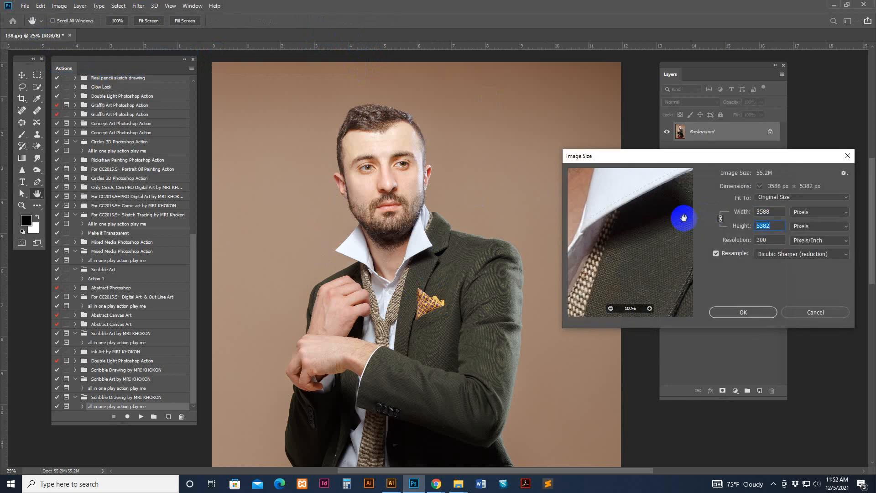
pyautogui.write('2000')
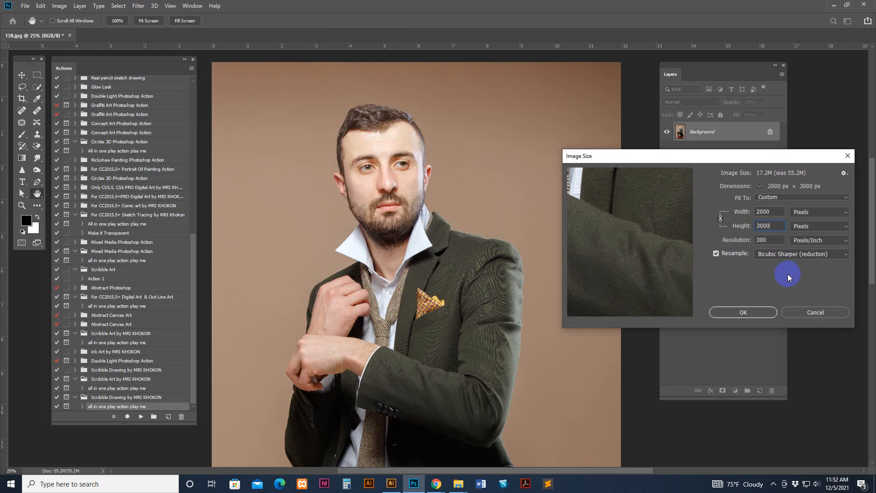
pyautogui.click(769, 240)
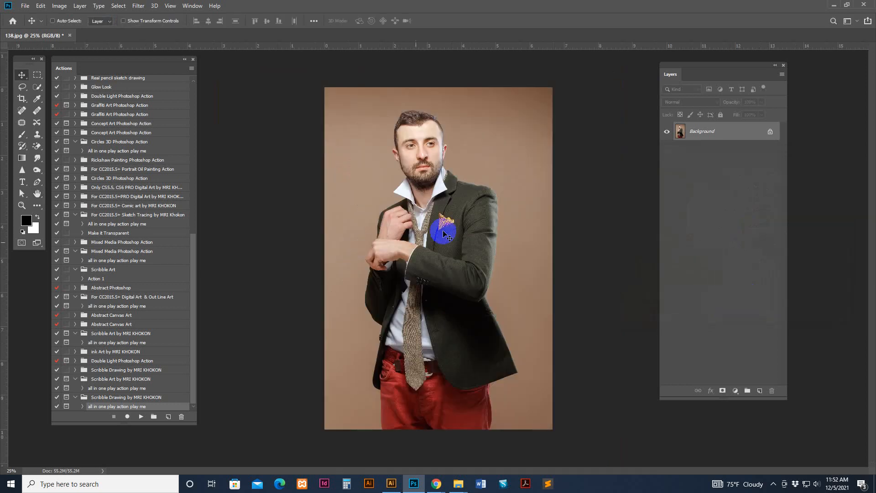
# Run the Scribble Drawing action on the photo to produce the orange scribble sketch
pyautogui.click(141, 416)
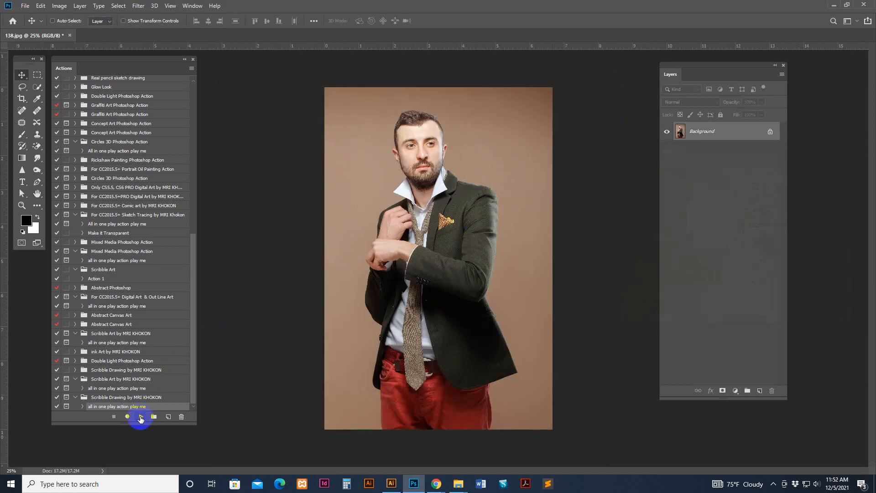
pyautogui.click(140, 416)
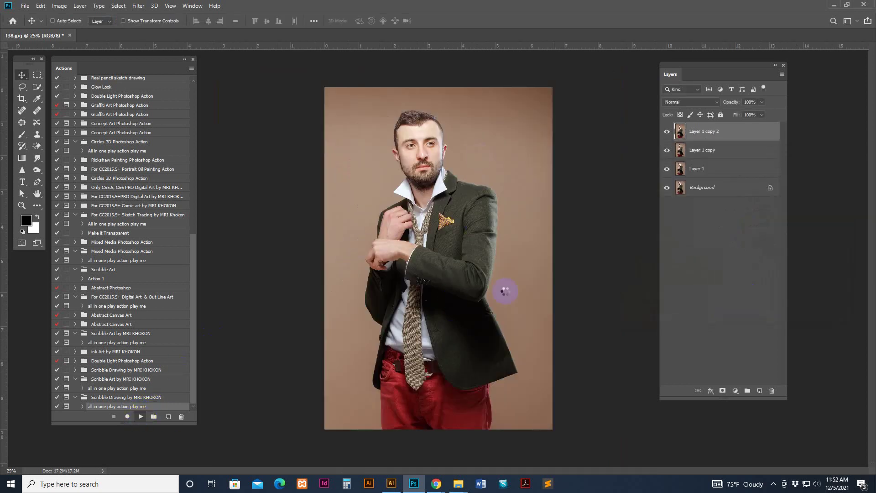
pyautogui.click(141, 416)
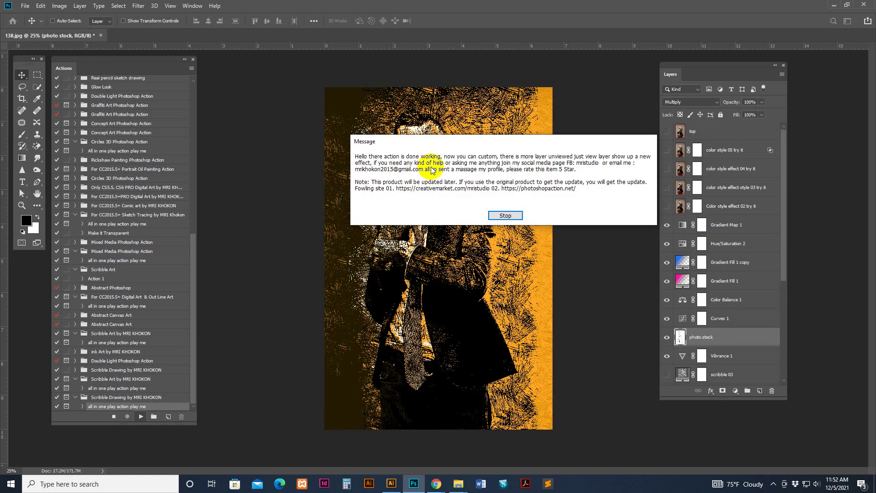
pyautogui.moveTo(542, 160)
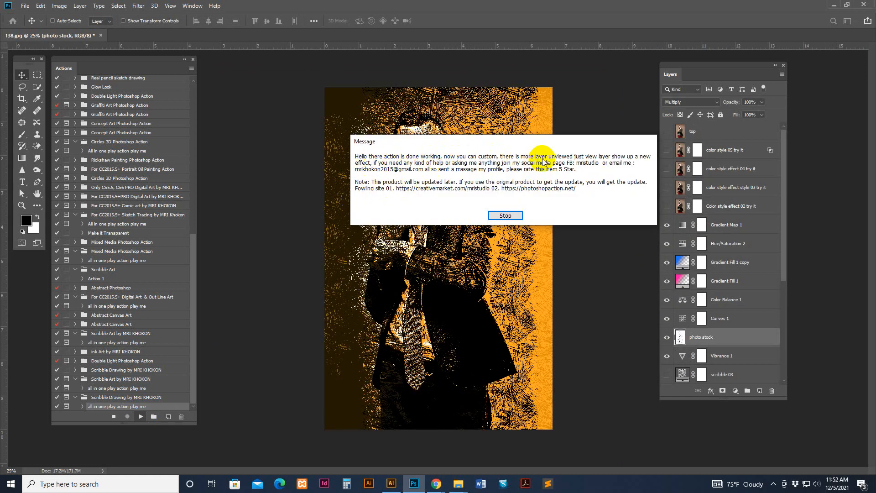
# Dismiss the completion message, open Photo Template.psd as a second document and return to the scribble portrait
pyautogui.click(506, 215)
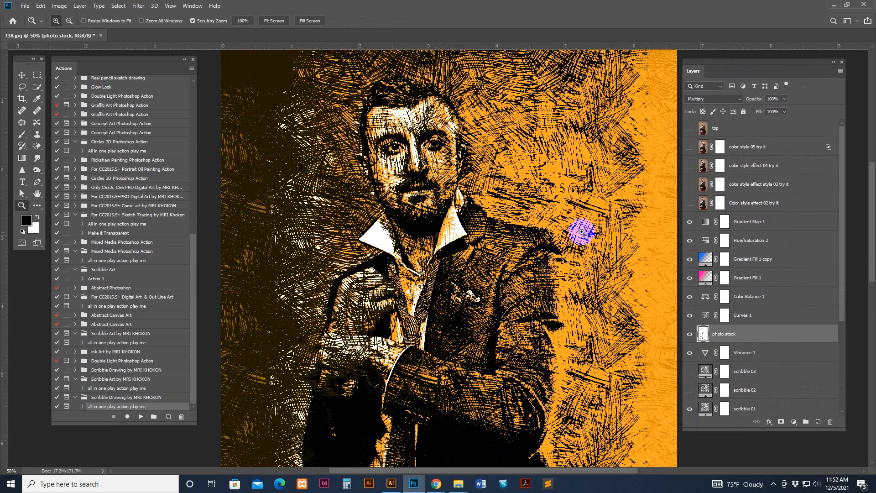
pyautogui.moveTo(456, 484)
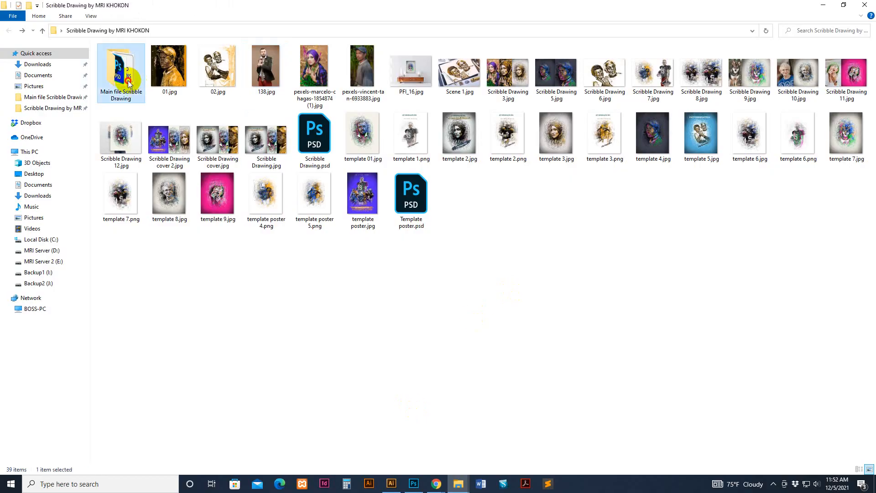
pyautogui.doubleClick(121, 68)
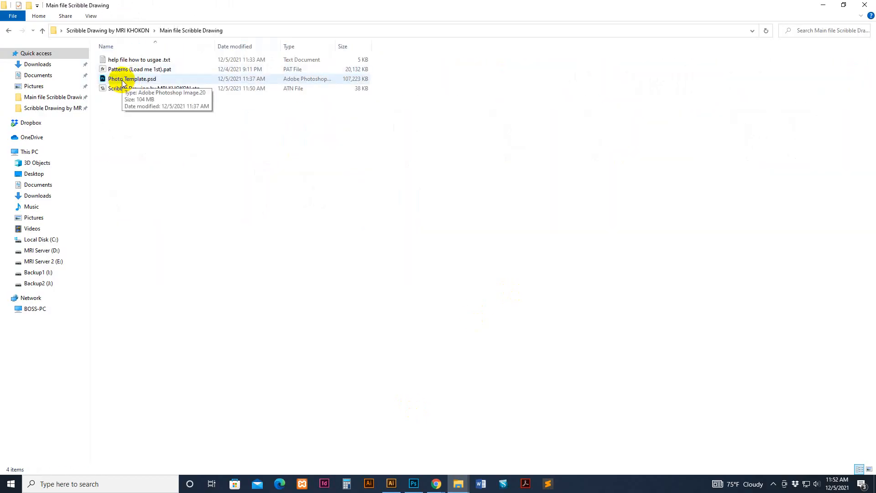
pyautogui.click(132, 79)
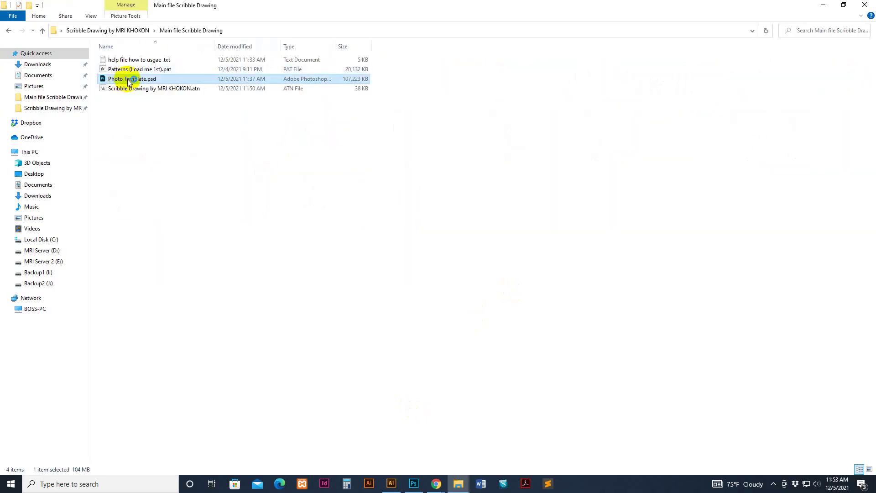
pyautogui.doubleClick(132, 78)
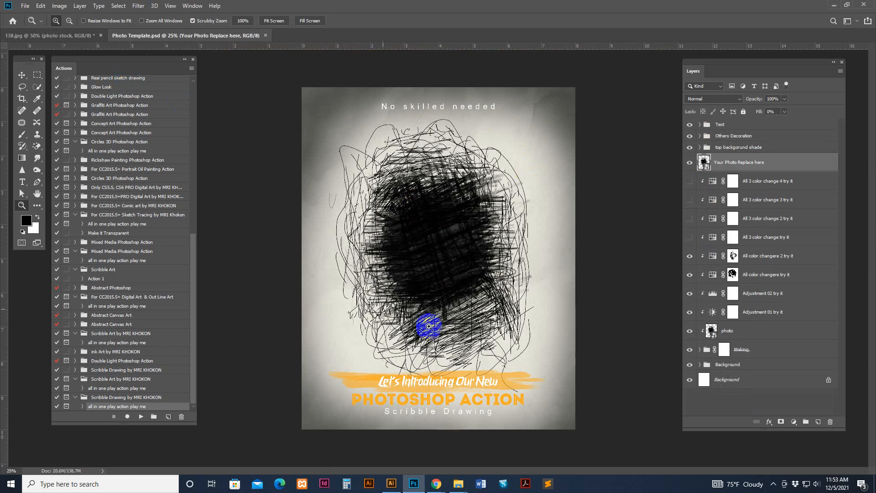
pyautogui.moveTo(429, 326); pyautogui.dragTo(442, 200)
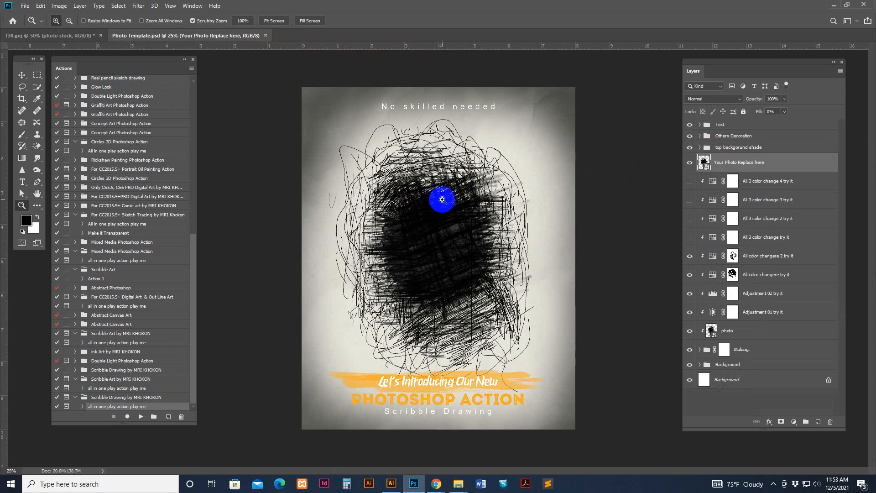
pyautogui.click(27, 36)
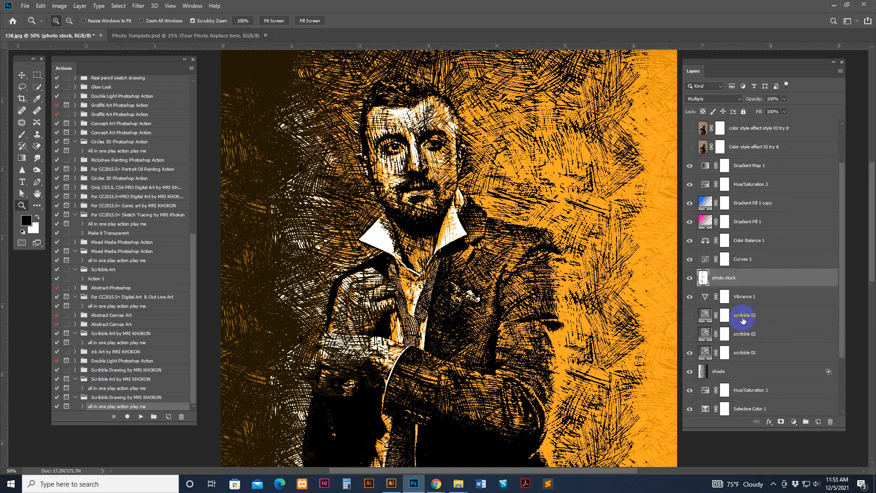
pyautogui.click(745, 352)
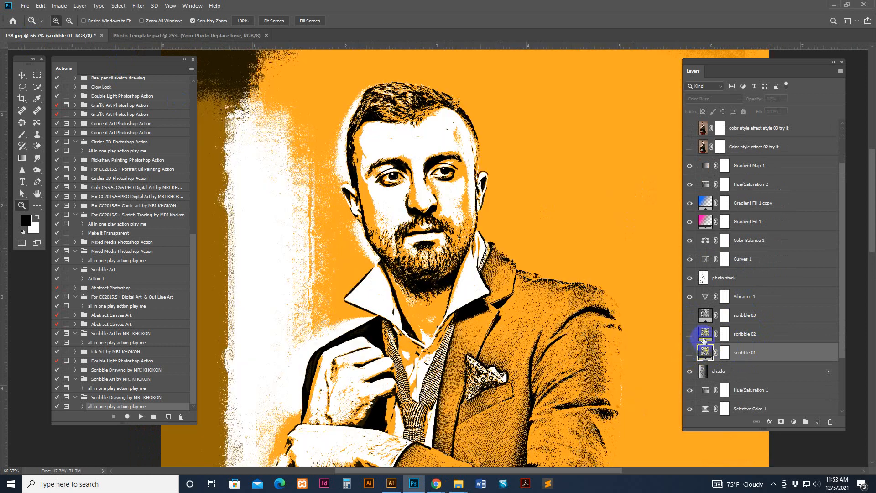
pyautogui.click(690, 335)
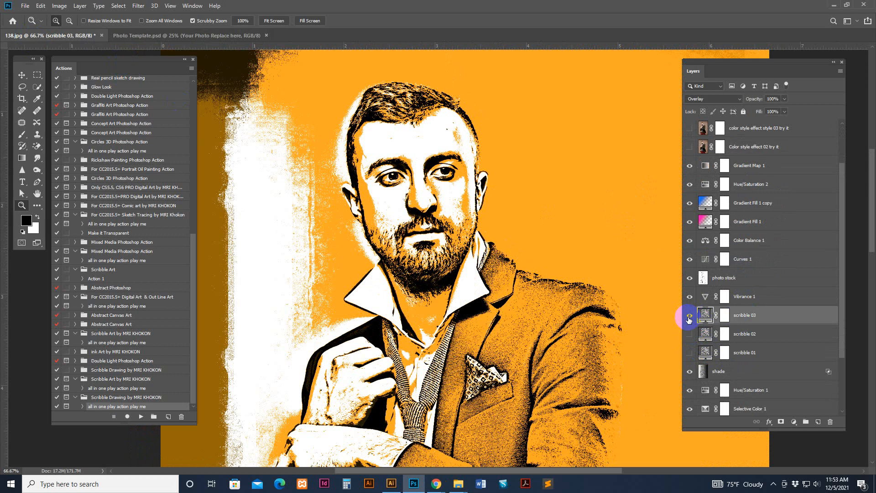
pyautogui.click(690, 315)
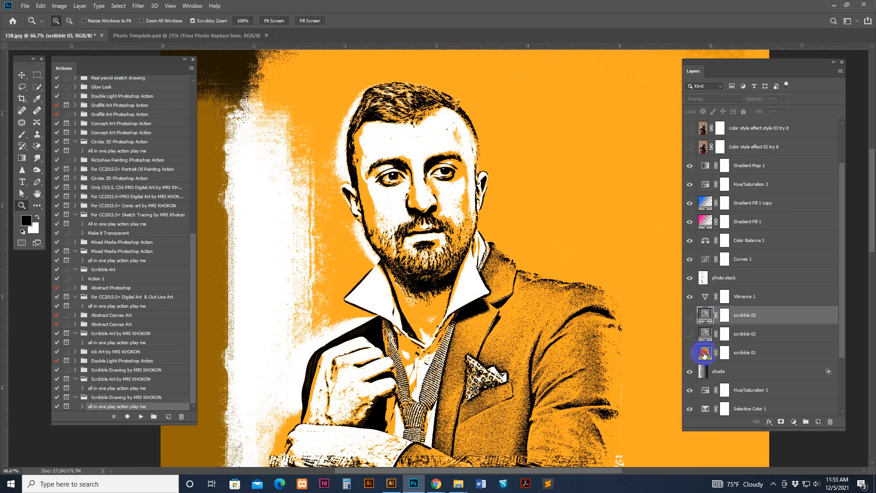
pyautogui.click(690, 353)
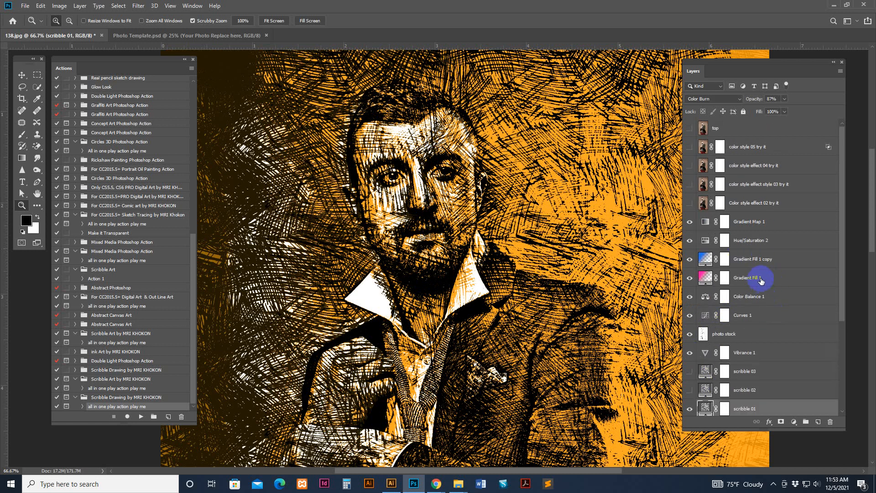
pyautogui.scroll(-3)
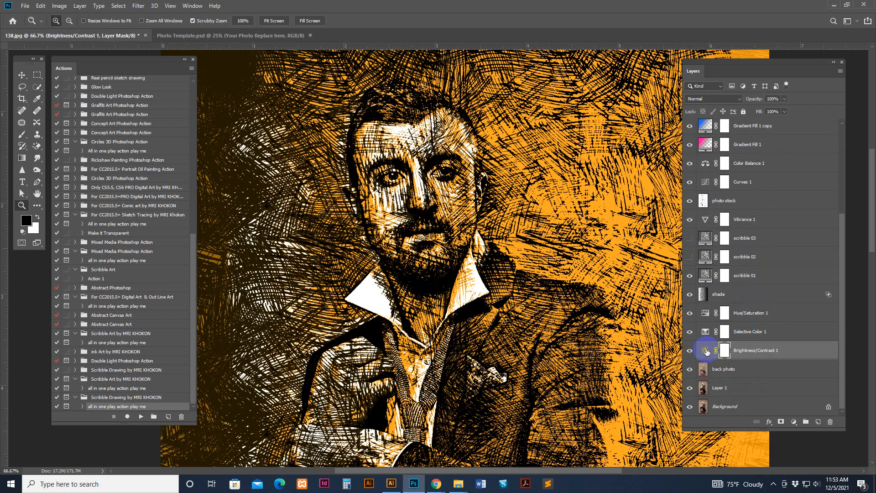
# Drag Brightness/Contrast 1's brightness up from -44 to a positive value, lightening the sketch
pyautogui.doubleClick(724, 351)
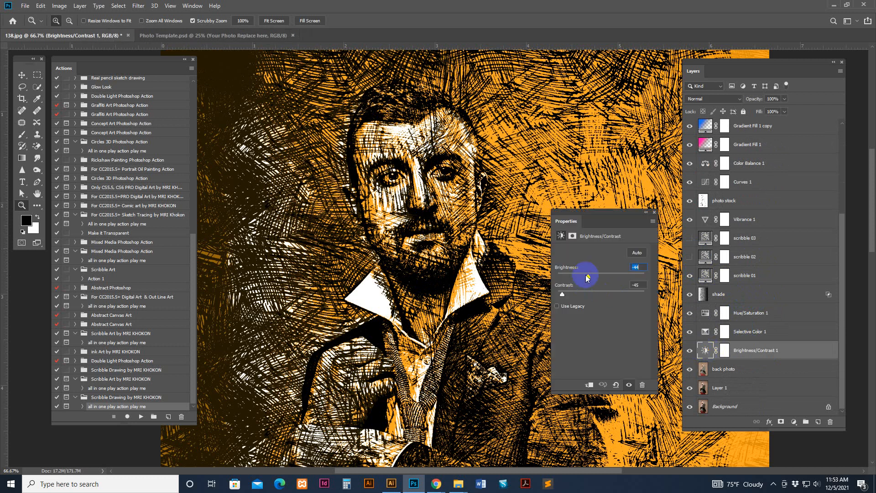
pyautogui.moveTo(586, 278); pyautogui.dragTo(612, 278)
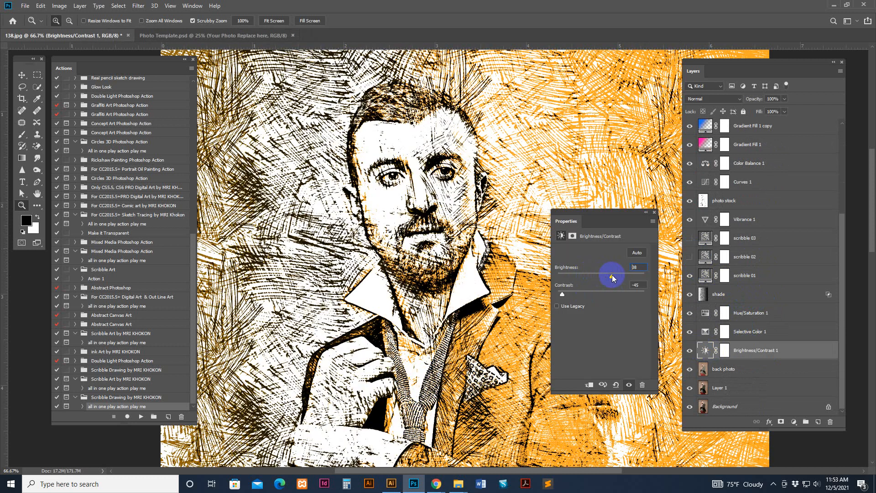
pyautogui.moveTo(613, 277); pyautogui.dragTo(596, 277)
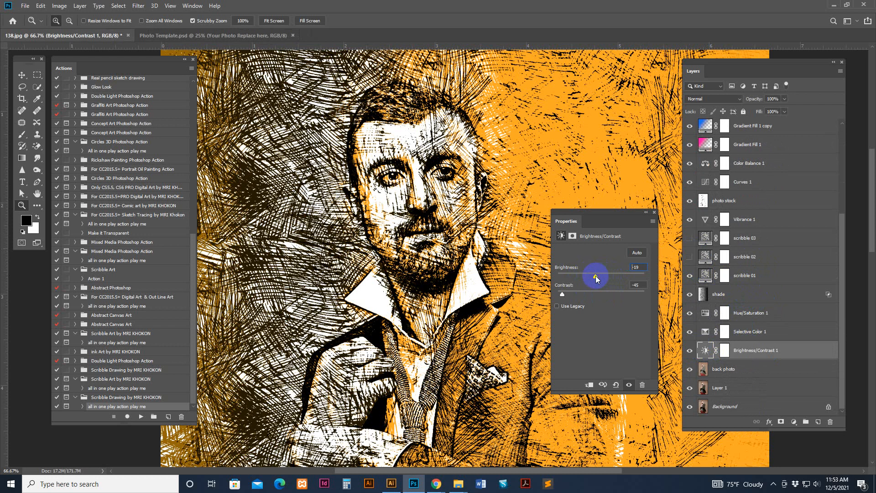
pyautogui.moveTo(593, 275); pyautogui.dragTo(599, 277)
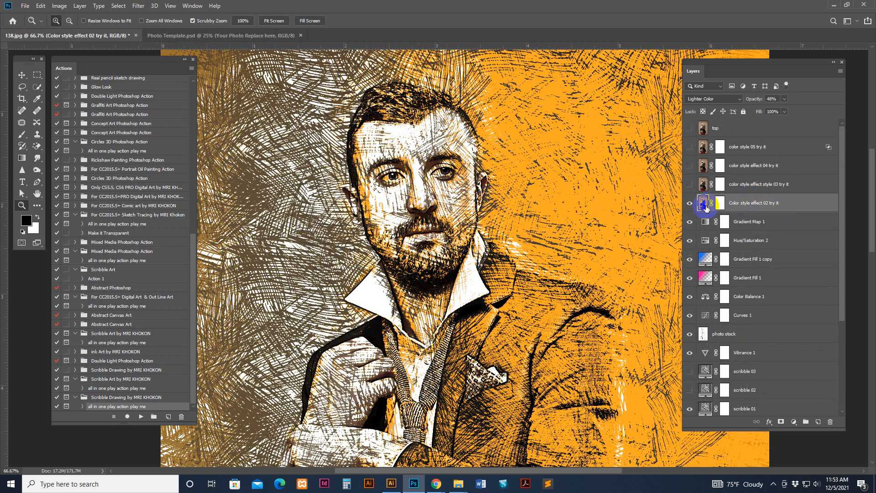
# Preview colour styles 02, 04 and 03, lowering style 03's opacity, before settling on effect 02 at 48%
pyautogui.click(689, 185)
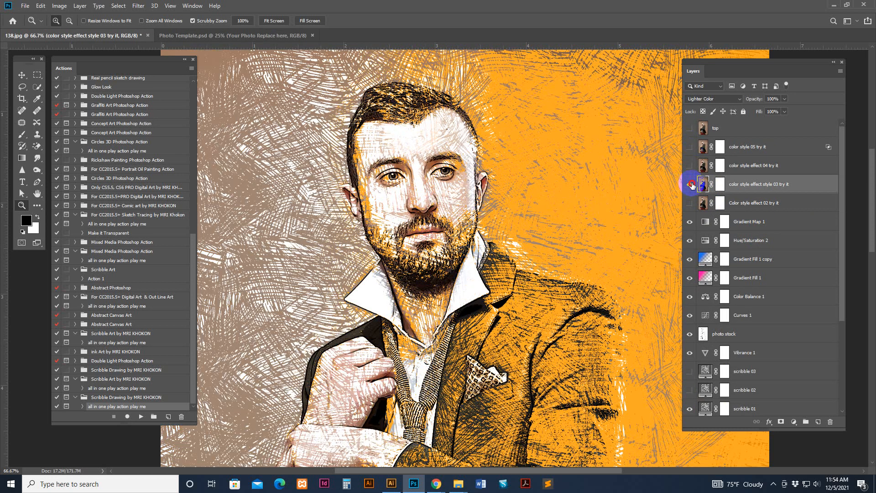
pyautogui.click(689, 167)
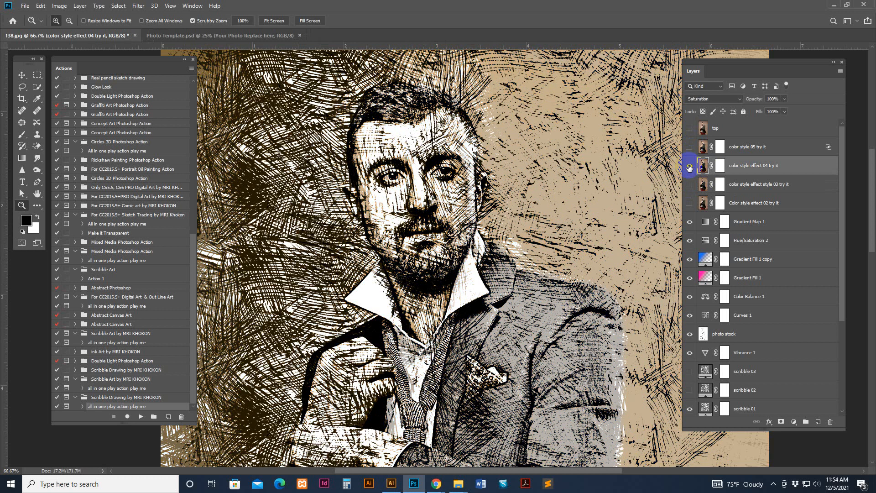
pyautogui.click(690, 146)
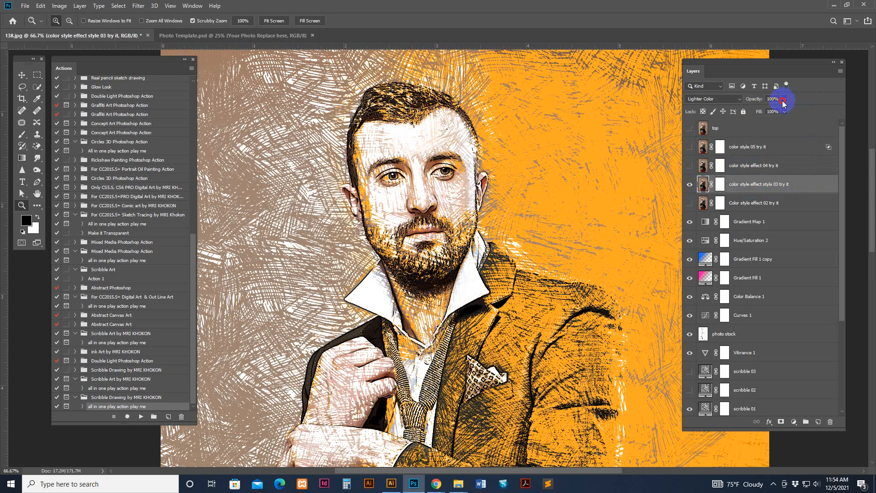
pyautogui.moveTo(782, 100); pyautogui.dragTo(753, 109)
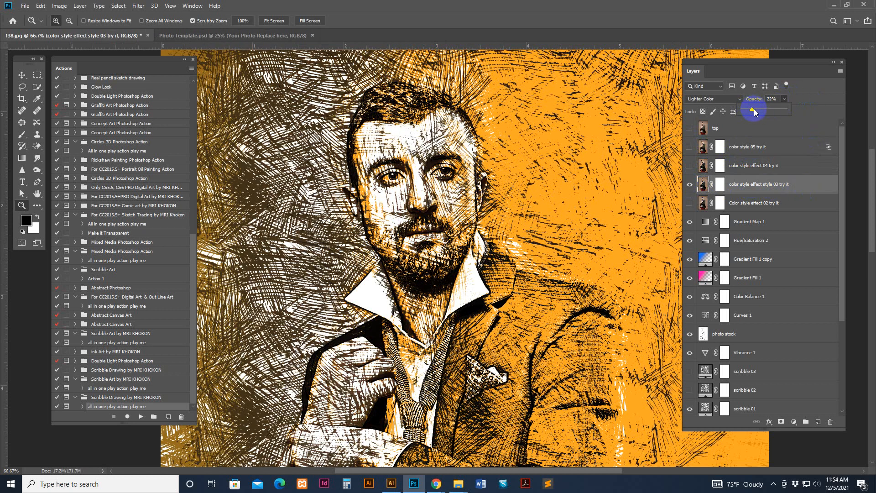
pyautogui.moveTo(751, 110); pyautogui.dragTo(762, 111)
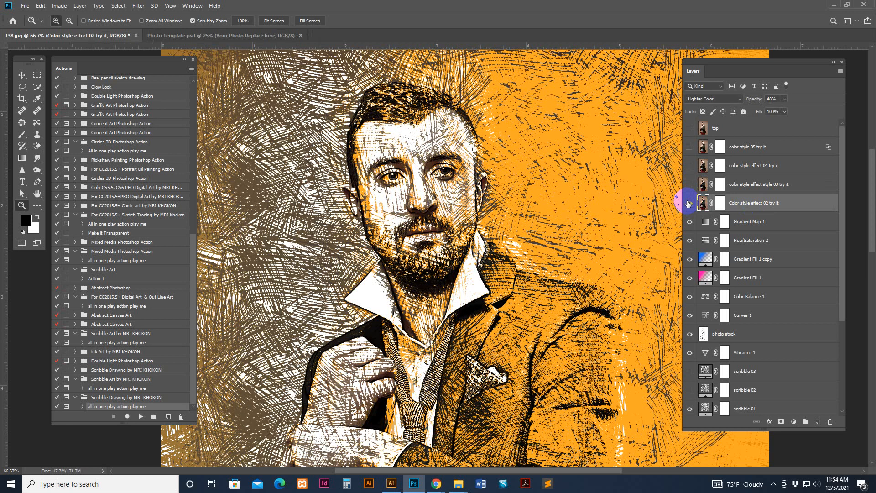
pyautogui.moveTo(802, 172)
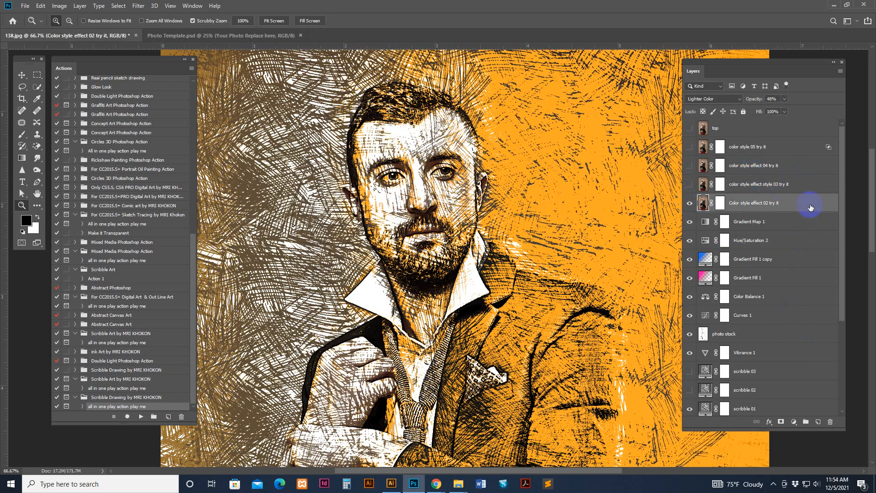
# Merge the visible adjustment and scribble layers into Color style effect 02 and start saving 138.psd
pyautogui.click(28, 5)
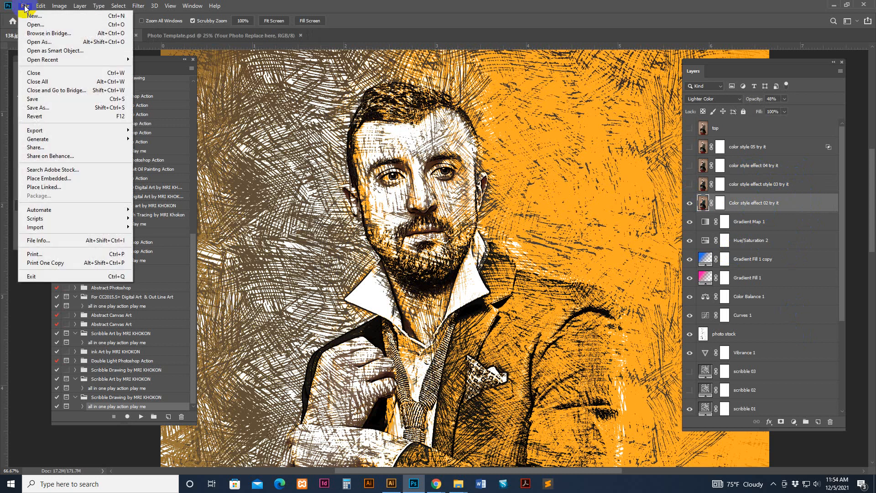
pyautogui.moveTo(56, 112)
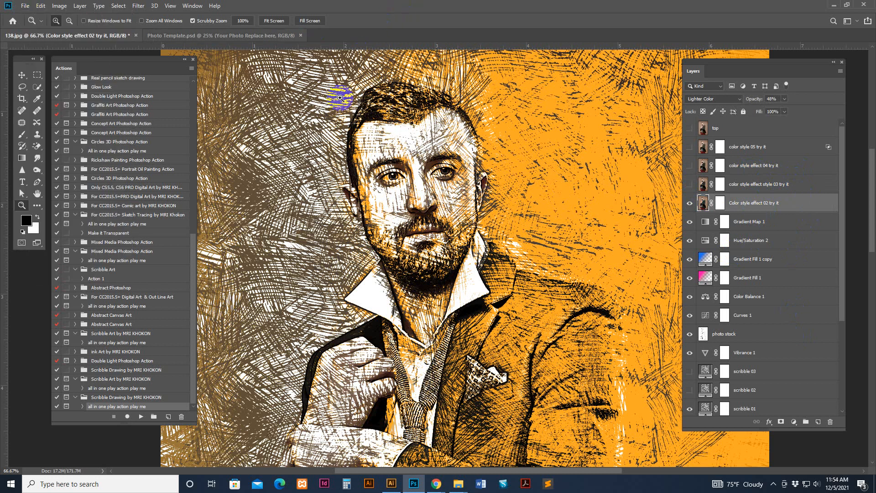
pyautogui.moveTo(806, 290)
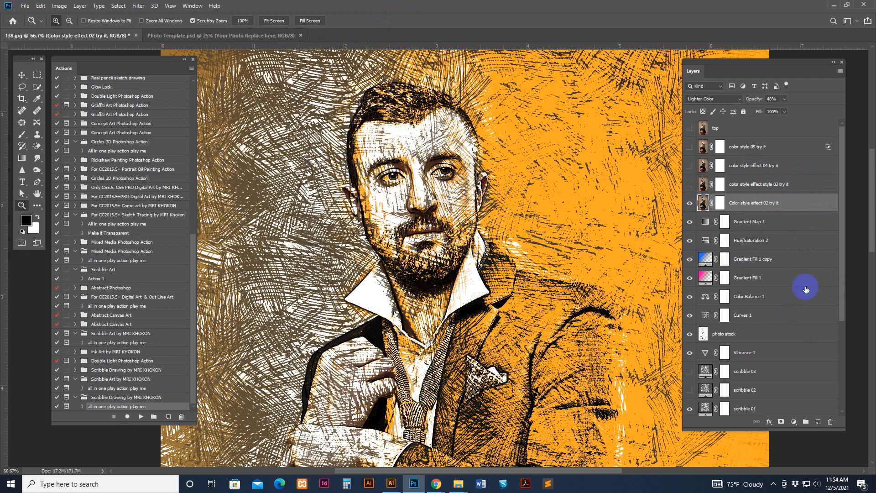
pyautogui.scroll(-3)
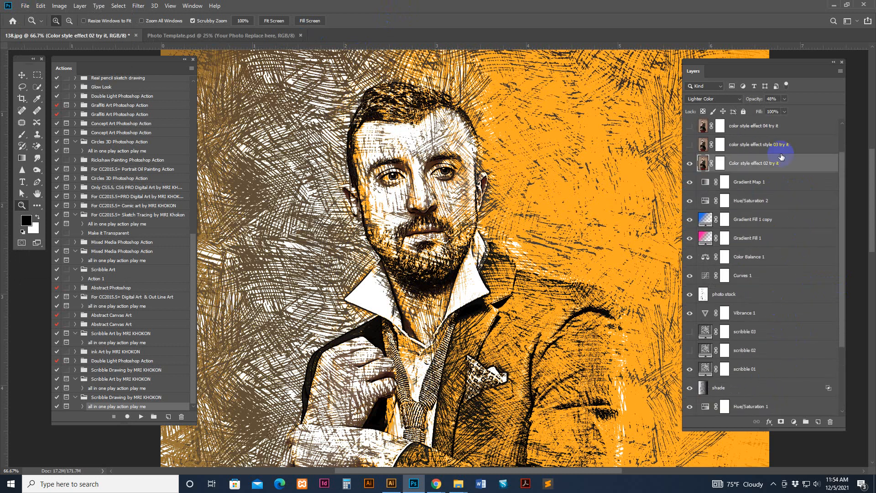
pyautogui.scroll(-3)
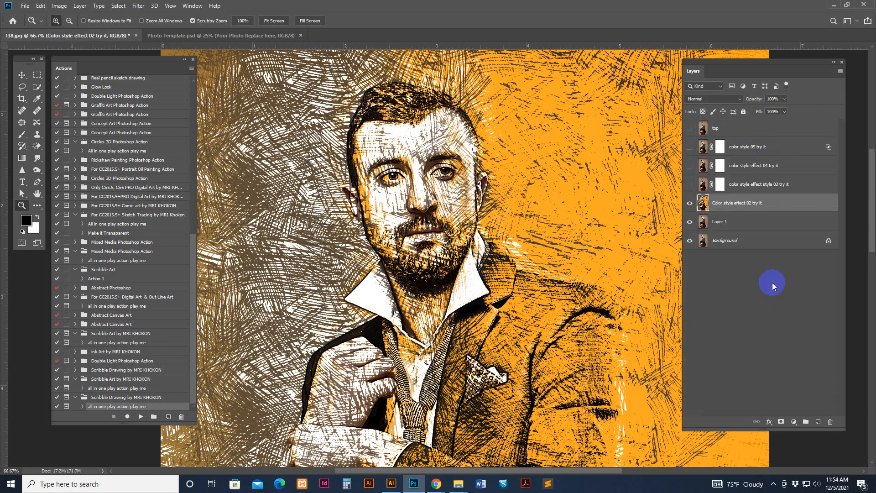
pyautogui.click(690, 203)
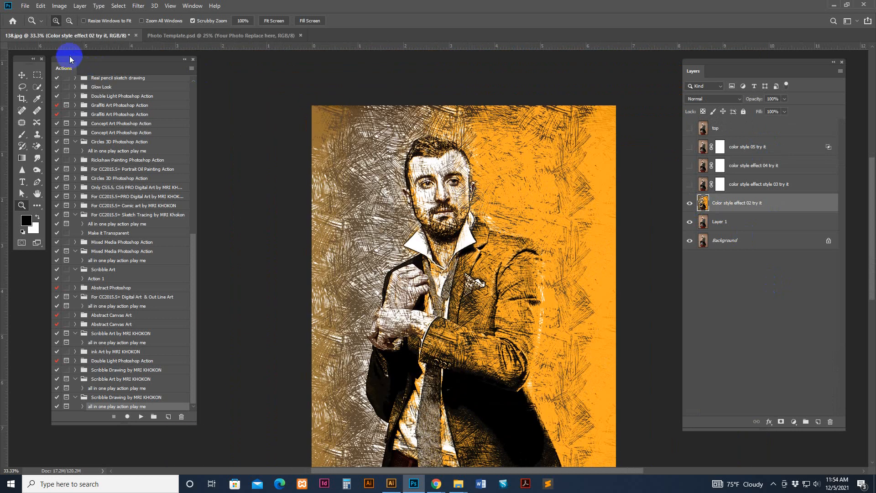
pyautogui.moveTo(291, 152)
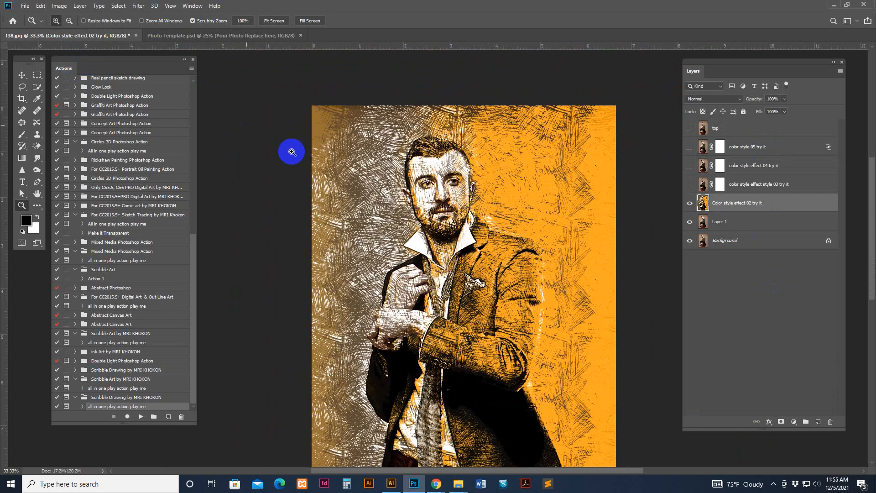
pyautogui.click(30, 5)
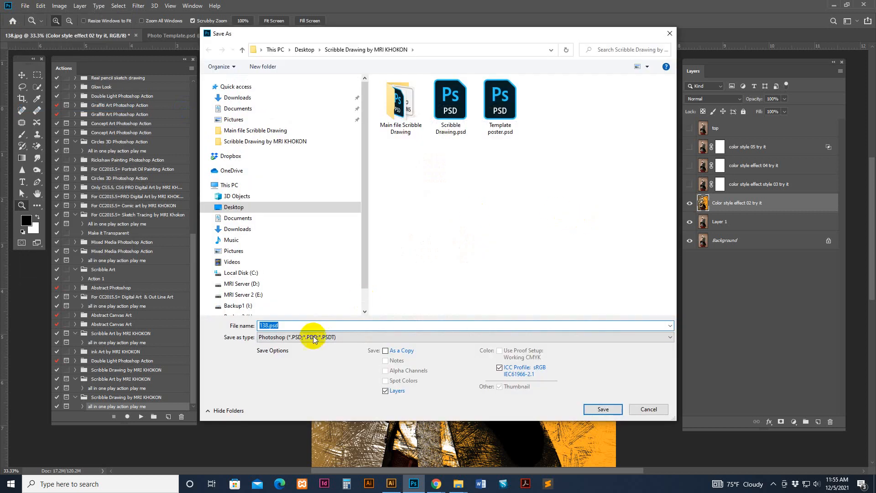
# Save a flattened JPEG copy of the orange portrait named 138a.jpg
pyautogui.click(602, 409)
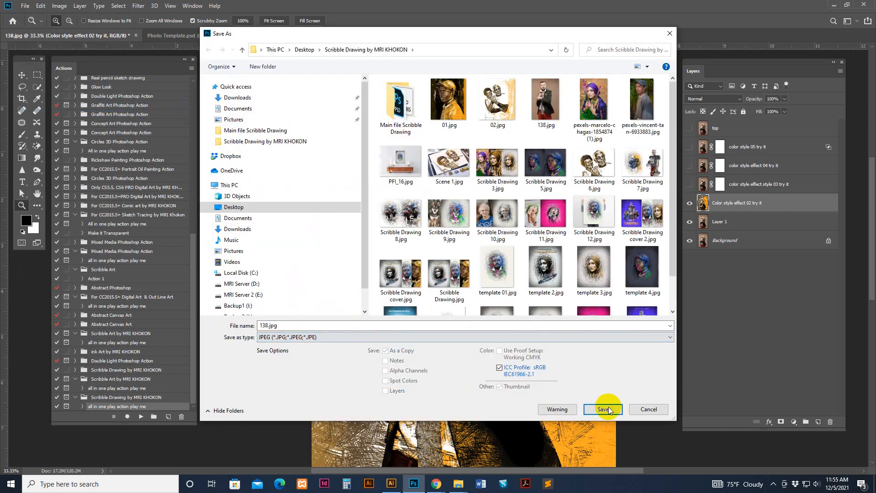
pyautogui.click(277, 325)
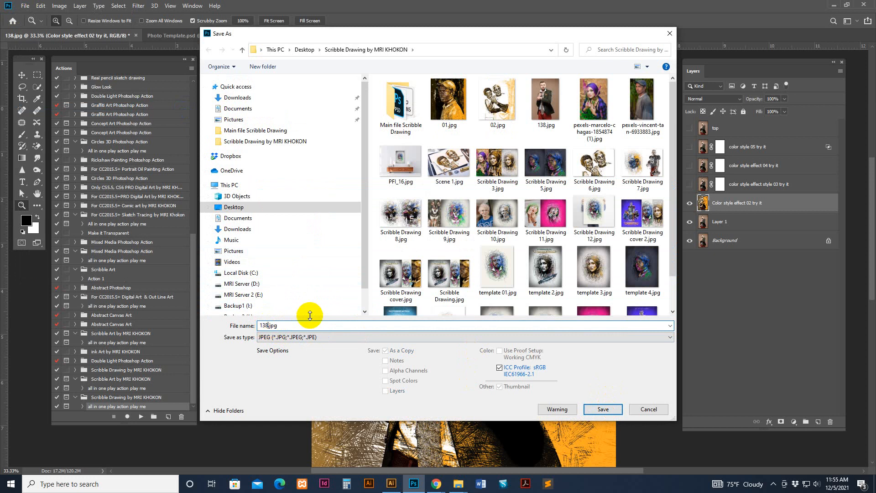
pyautogui.click(603, 409)
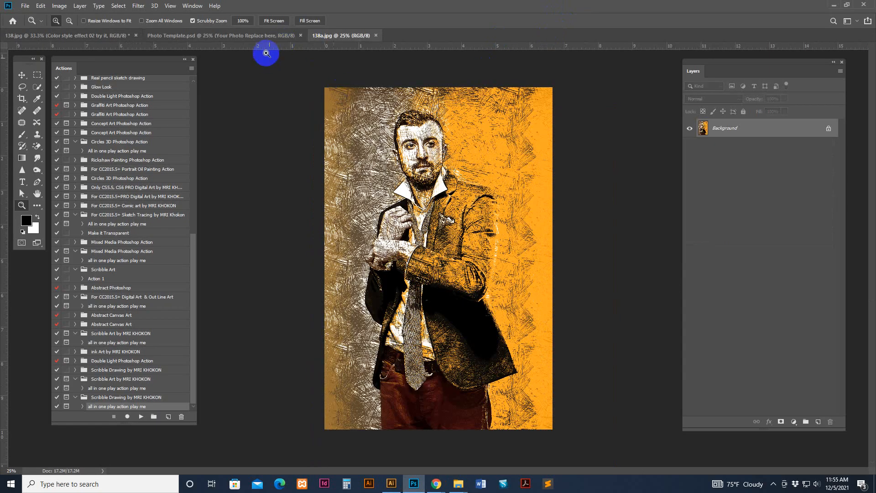
# Switch to the Photo Template.psd poster document
pyautogui.click(225, 35)
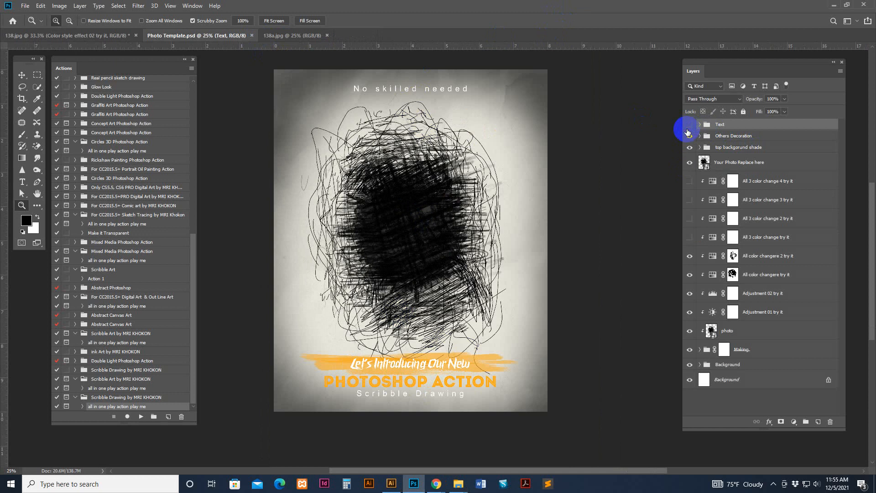
# Hide the Text and decoration groups, keep the background shade, and open the Your Photo placeholder as Group 1 copy 2.psb
pyautogui.click(690, 124)
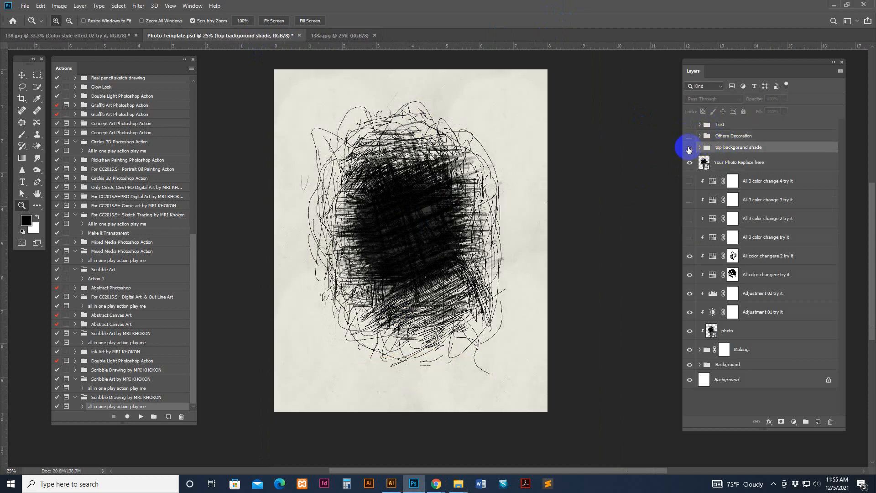
pyautogui.click(739, 163)
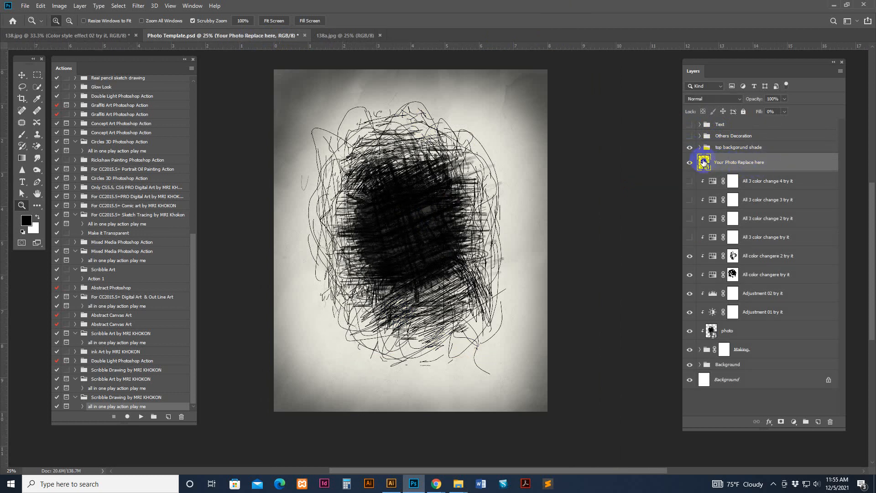
pyautogui.click(492, 36)
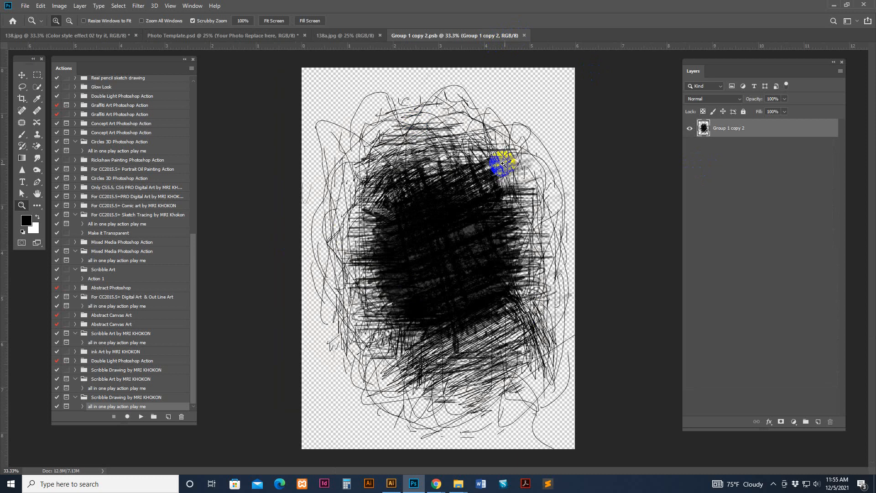
# Copy the whole 138a.jpg portrait and bring it into the Group 1 copy 2.psb placeholder as Layer 1
pyautogui.click(345, 36)
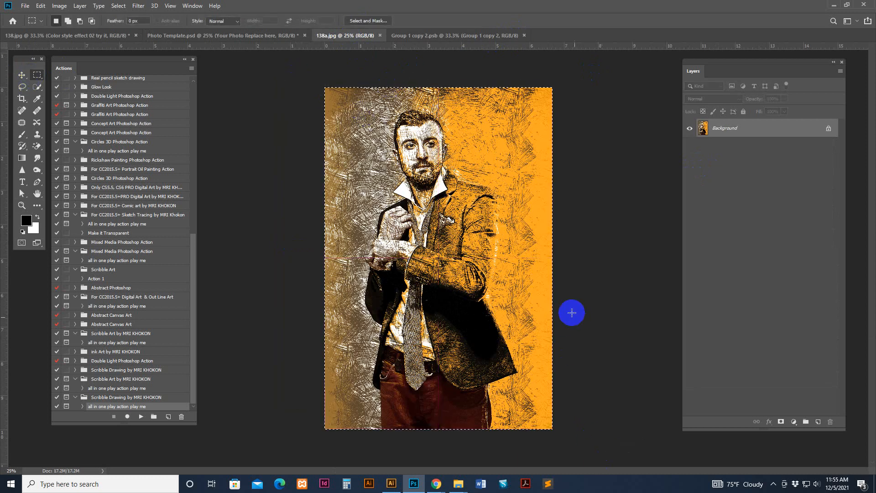
pyautogui.click(40, 5)
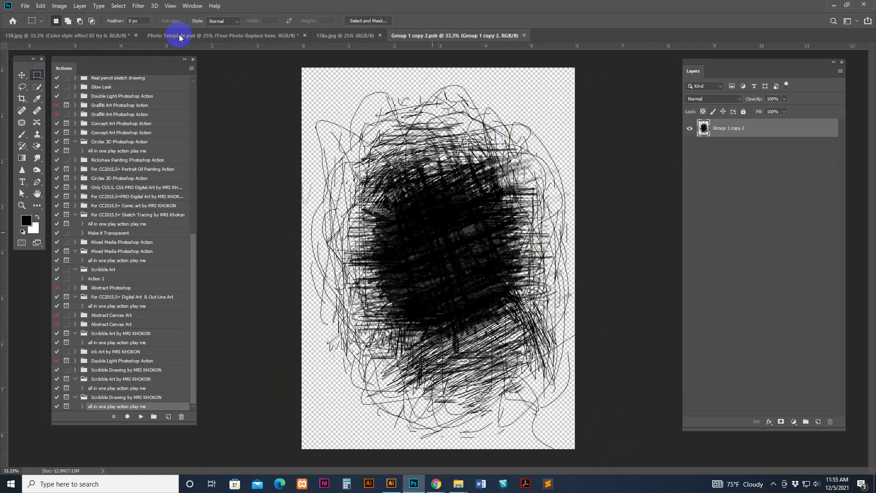
pyautogui.click(47, 7)
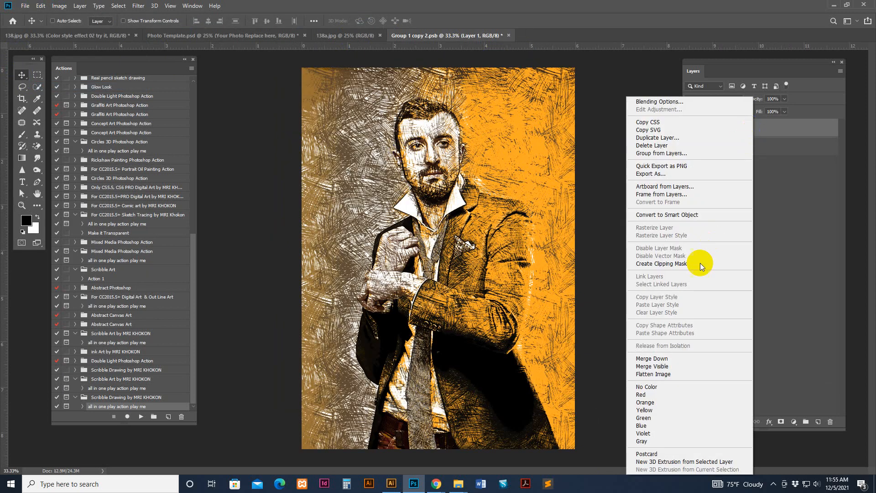
pyautogui.moveTo(693, 266)
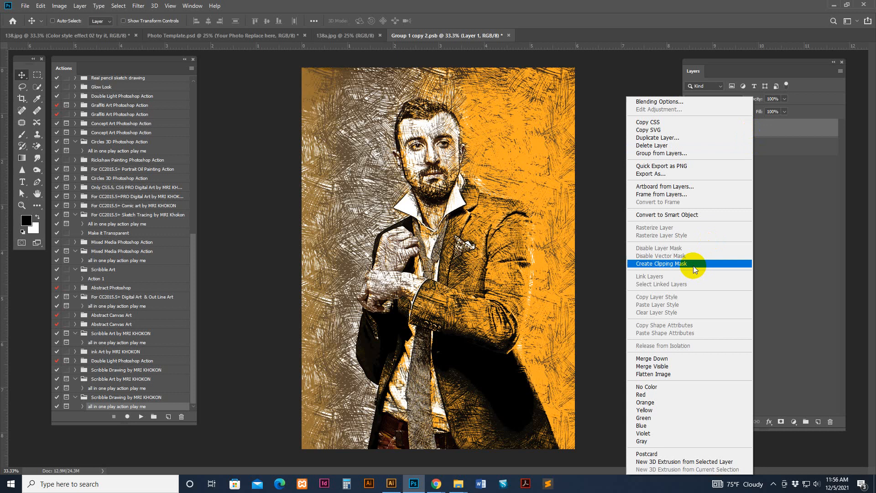
# Clip the pasted portrait to the scribble shape and move the face toward the scribble's centre
pyautogui.click(660, 263)
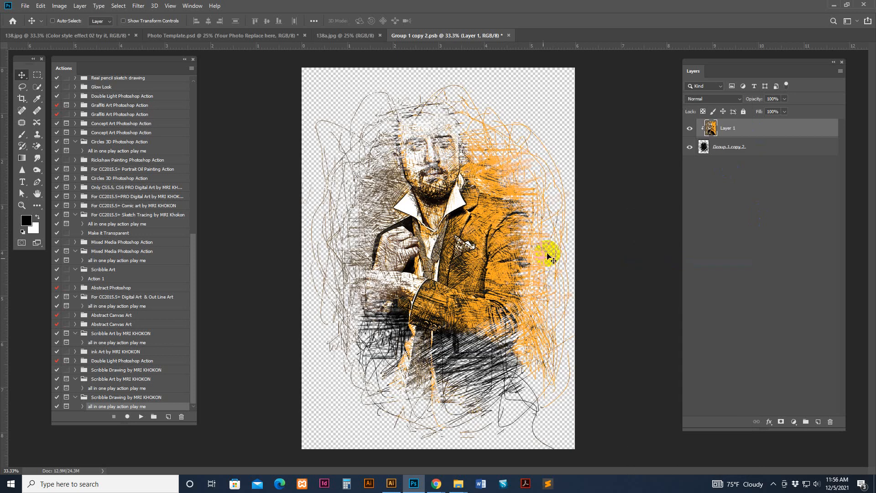
pyautogui.moveTo(548, 255); pyautogui.dragTo(553, 258)
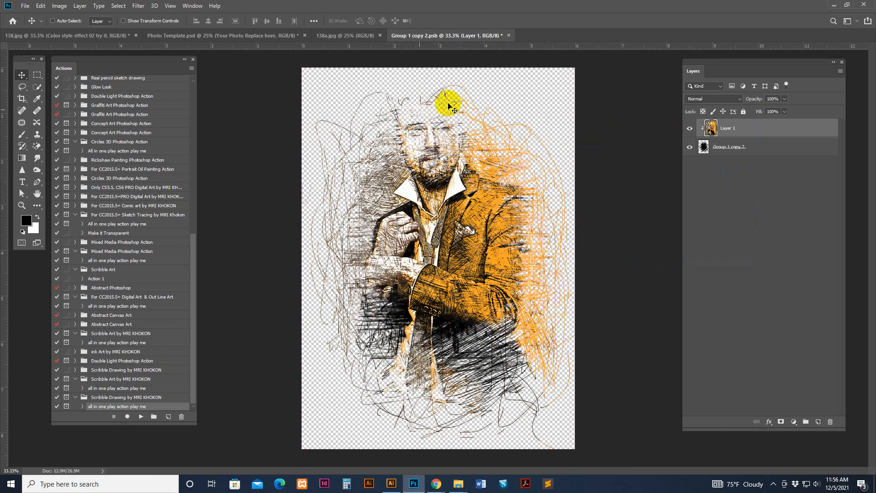
pyautogui.moveTo(447, 105); pyautogui.dragTo(416, 130)
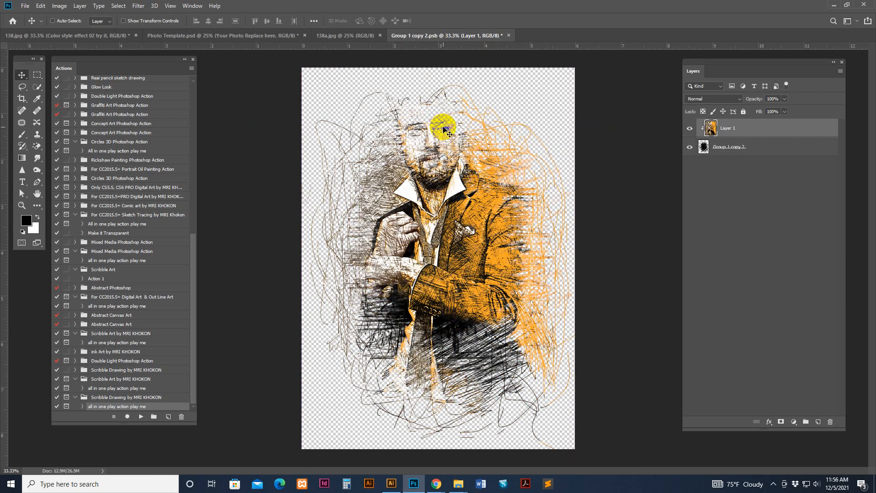
pyautogui.moveTo(444, 128); pyautogui.dragTo(474, 226)
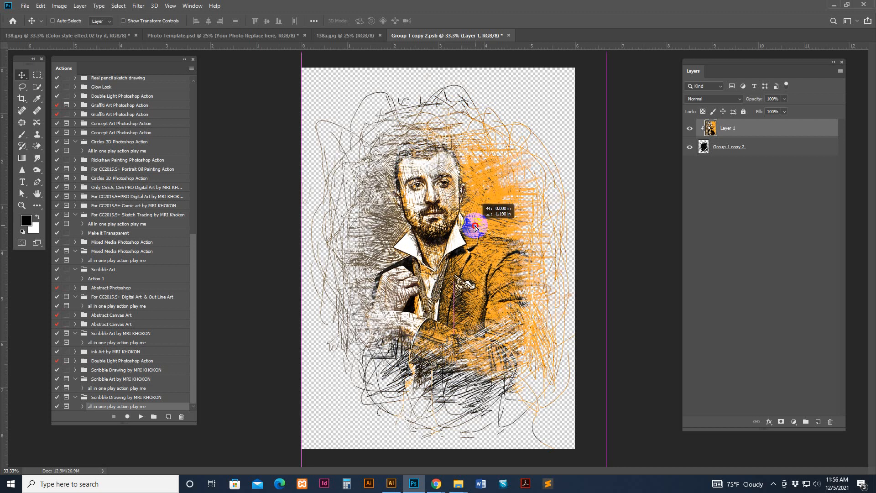
pyautogui.moveTo(478, 226); pyautogui.dragTo(476, 233)
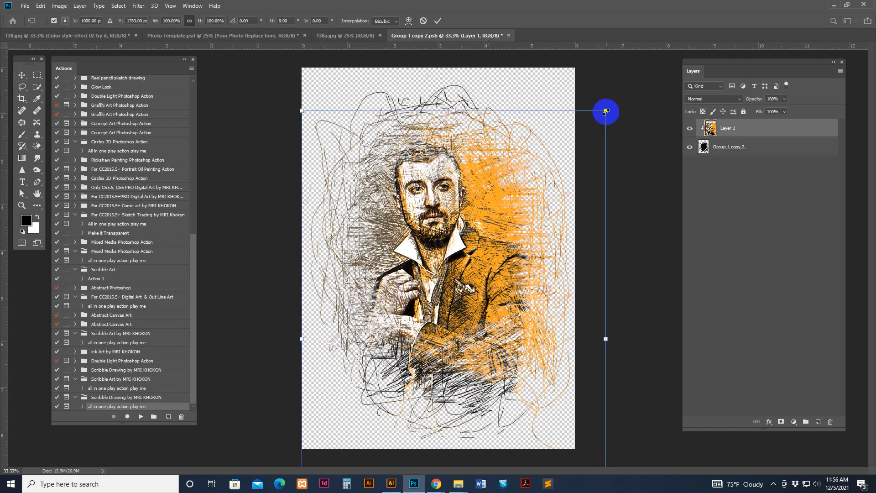
# Scale the portrait down slightly with Free Transform and shift it into final position
pyautogui.moveTo(606, 112); pyautogui.dragTo(542, 188)
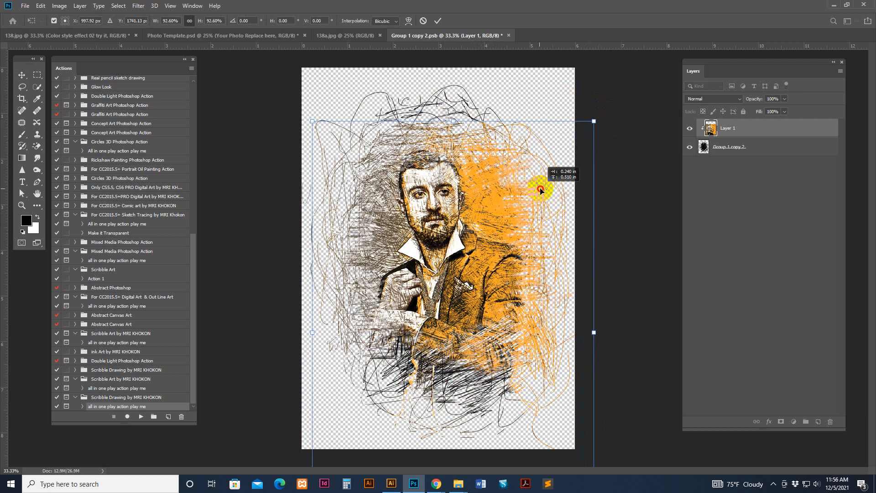
pyautogui.moveTo(541, 189); pyautogui.dragTo(530, 205)
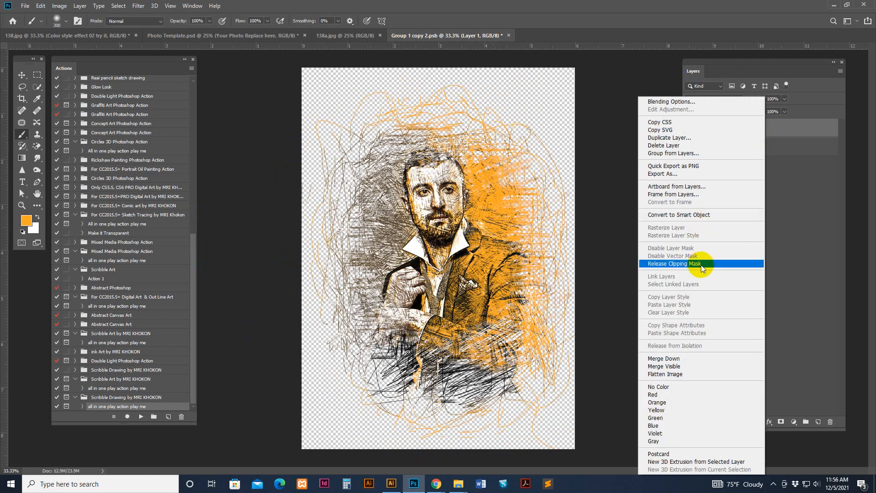
# Save the placeholder and return to Photo Template.psd showing the multicolour scribble portrait
pyautogui.click(695, 262)
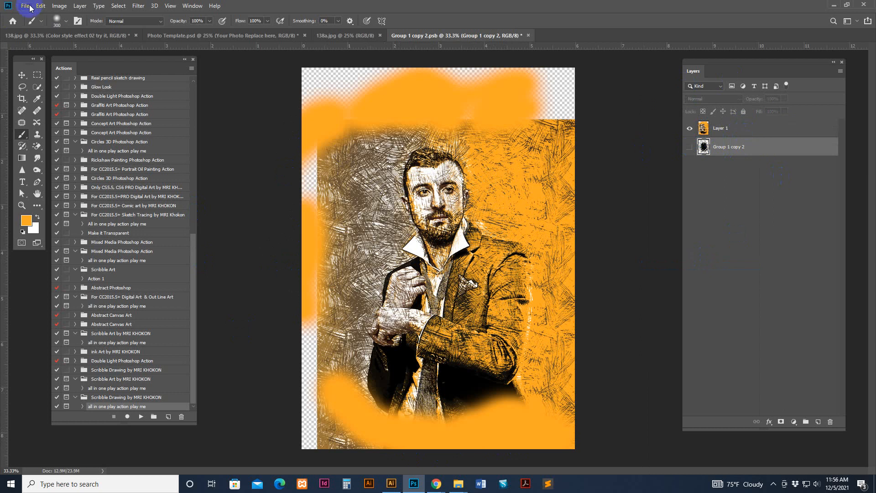
pyautogui.click(26, 6)
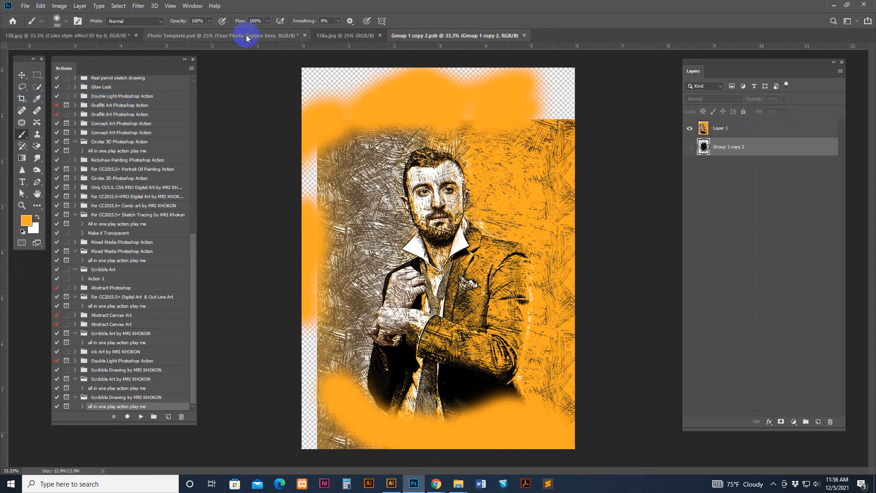
pyautogui.click(247, 35)
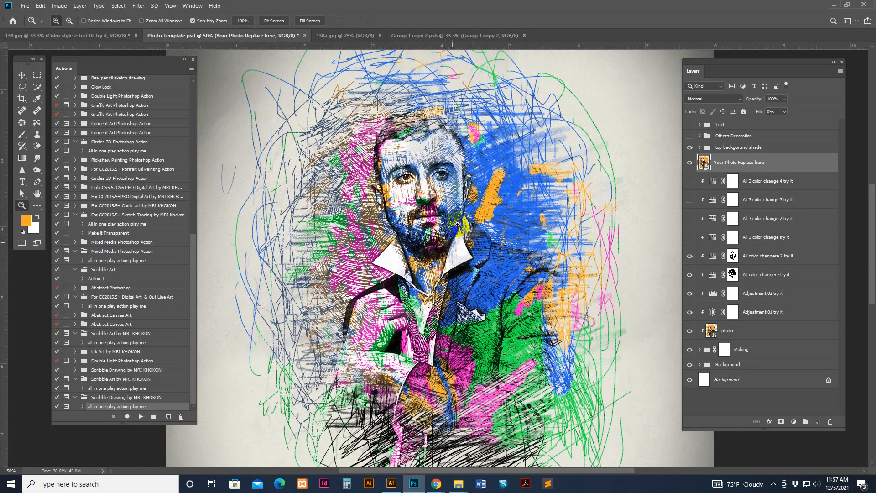
# Hide both 'All color changere' layers so the portrait shows only the orange scribble look
pyautogui.click(732, 180)
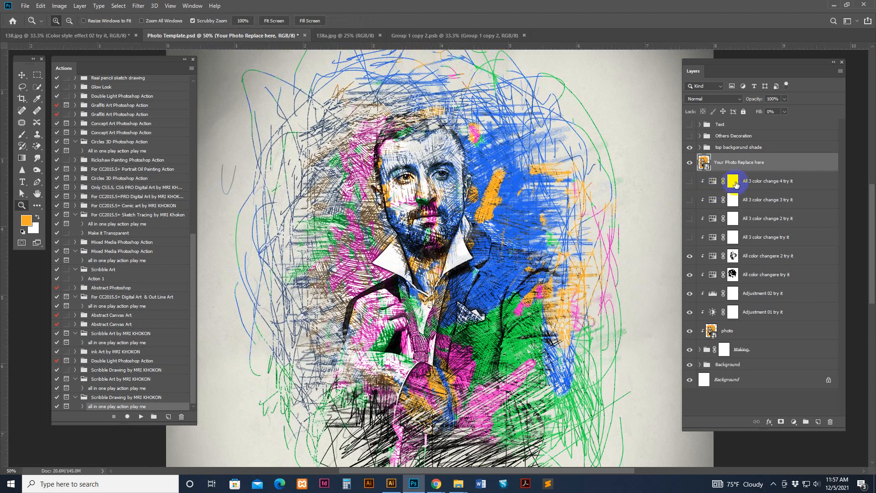
pyautogui.click(768, 312)
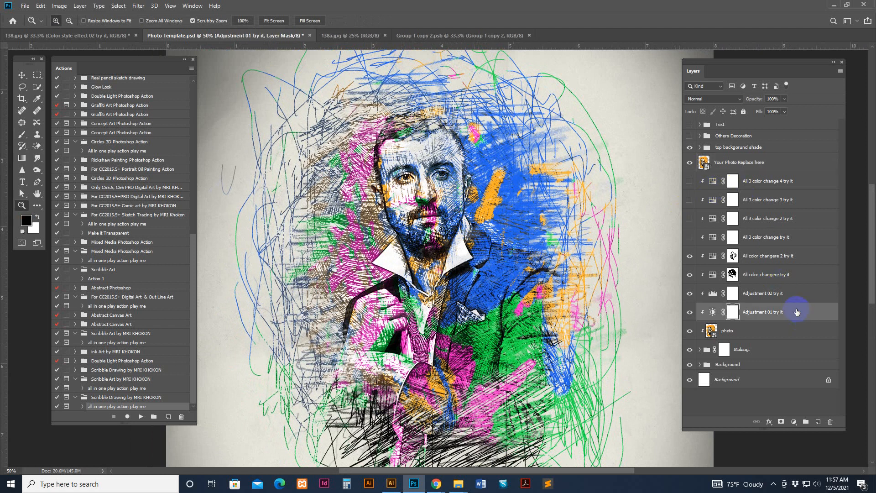
pyautogui.click(787, 274)
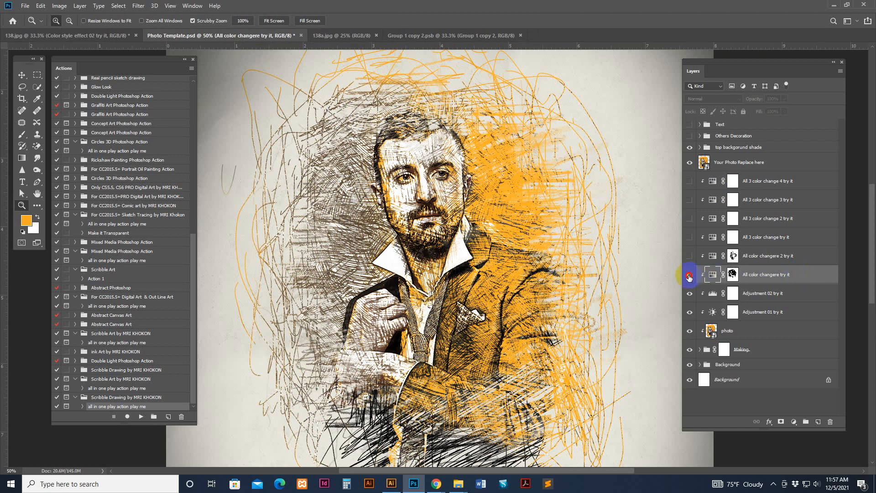
# Re-enable 'All color changere try it' and mask its pink to only the face and jacket edges
pyautogui.click(690, 274)
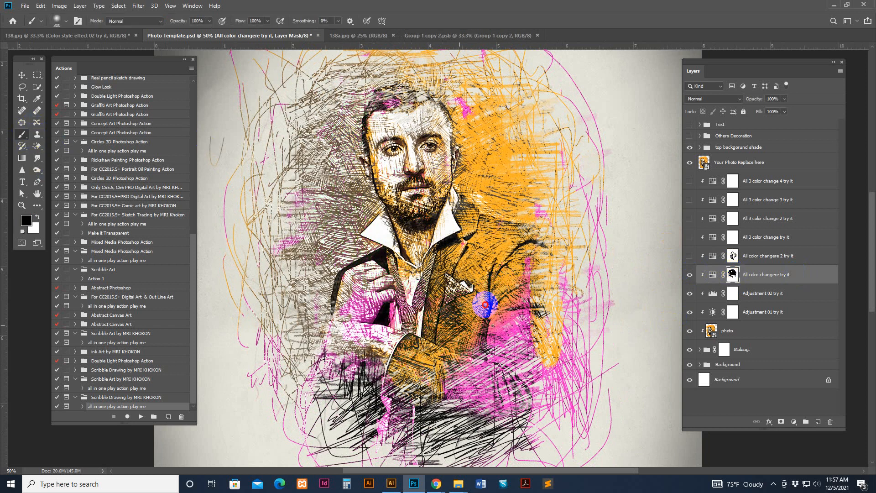
pyautogui.click(606, 438)
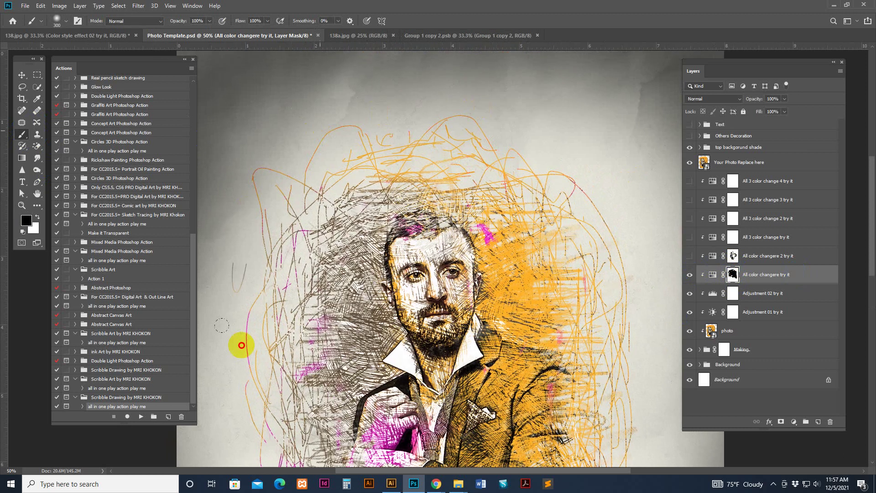
pyautogui.scroll(-3)
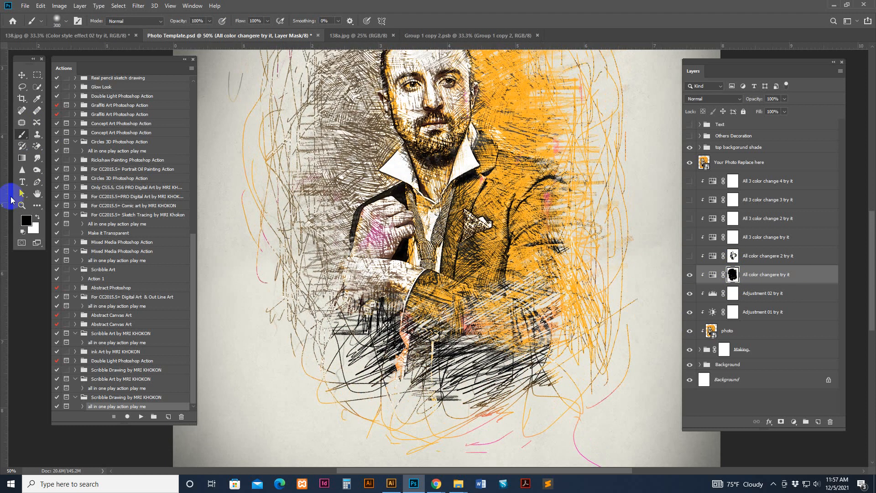
pyautogui.click(476, 255)
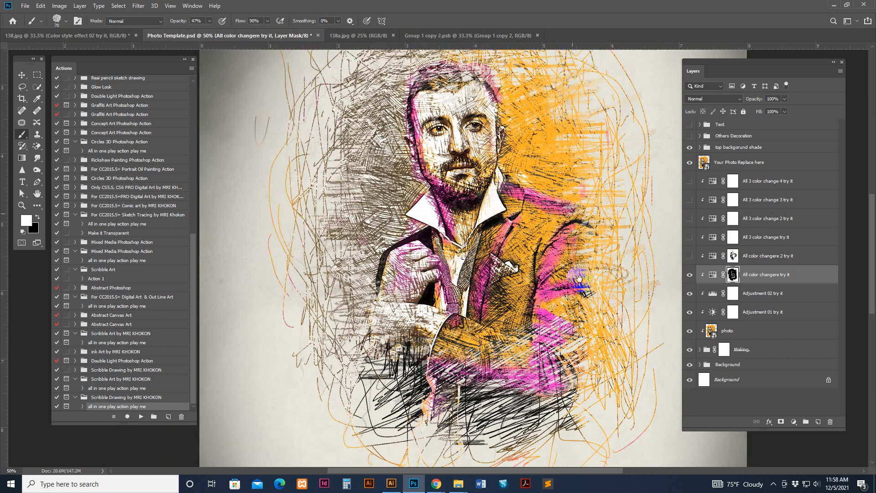
# Re-enable 'All color changere 2 try it' and mask black over parts of the jacket to thin the blue
pyautogui.click(689, 255)
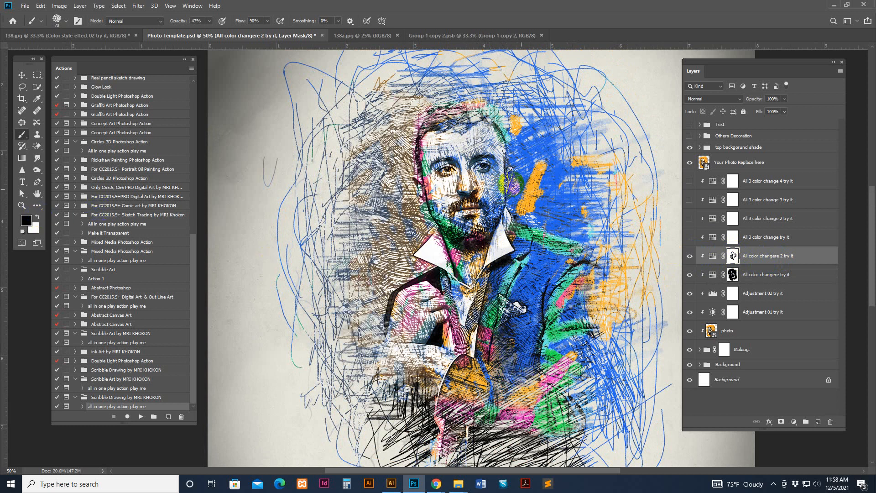
pyautogui.click(500, 186)
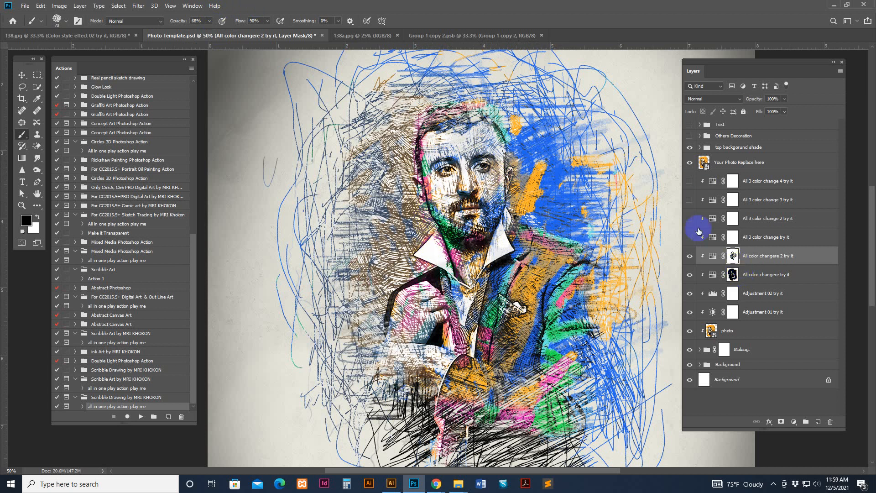
# Preview the third colour variation layer, then hide it again in favour of the fourth
pyautogui.click(689, 237)
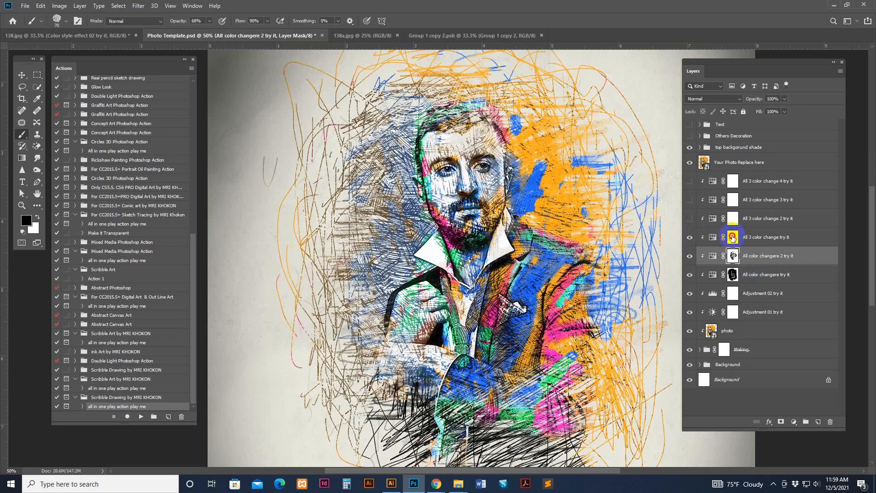
pyautogui.click(690, 238)
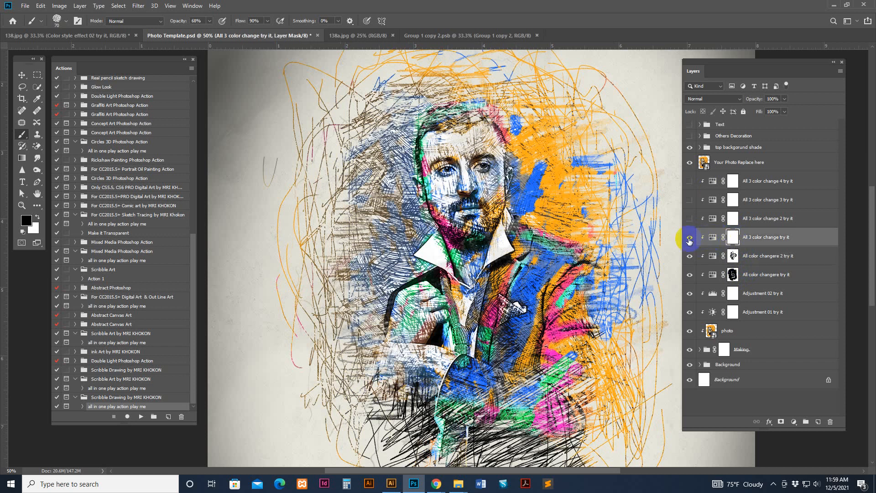
pyautogui.click(689, 239)
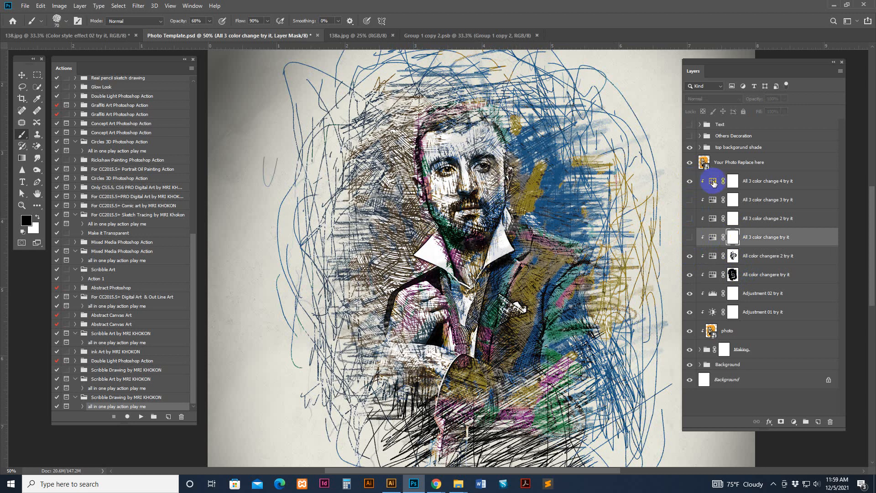
# Try hue shifts on the fourth colour layer toward orange, olive and blue/yellow-green
pyautogui.click(690, 180)
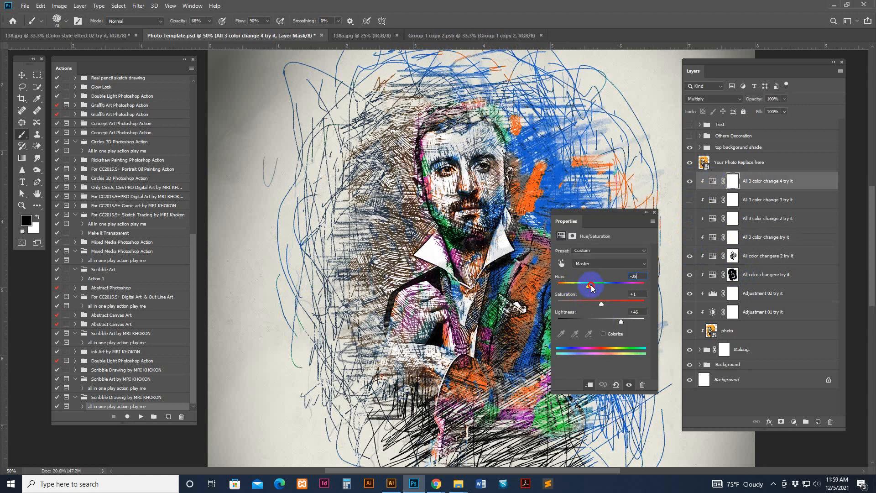
pyautogui.moveTo(584, 284); pyautogui.dragTo(602, 284)
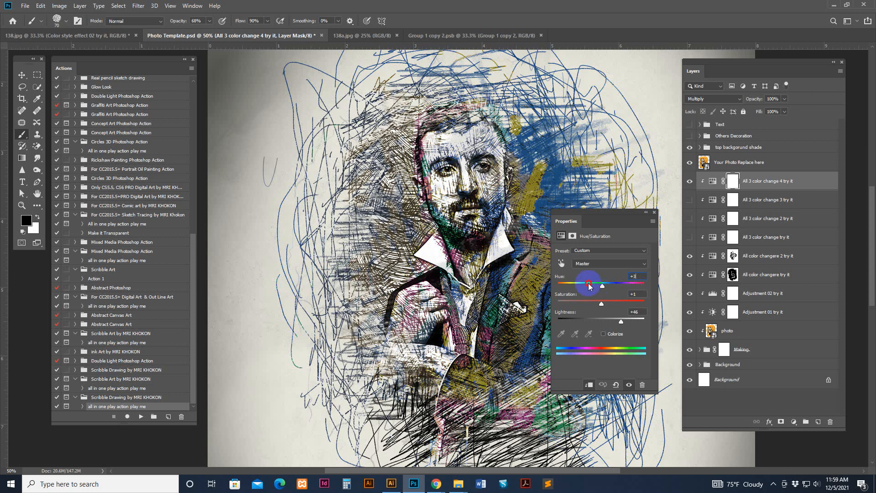
pyautogui.moveTo(587, 286); pyautogui.dragTo(626, 285)
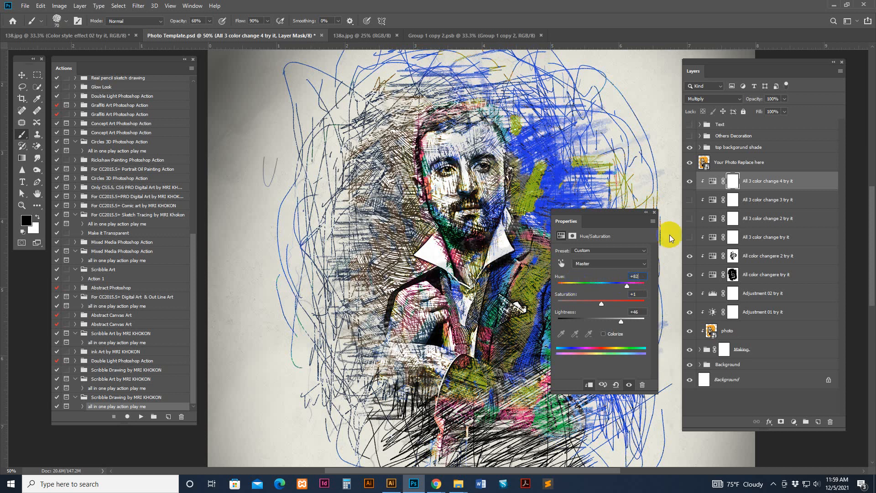
pyautogui.moveTo(626, 286); pyautogui.dragTo(639, 286)
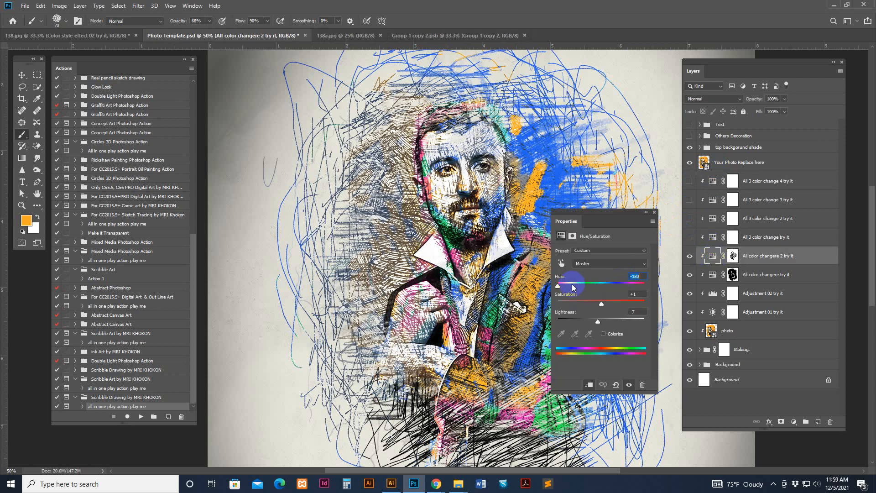
# Shift the blue scribble layer's hue to a light cyan
pyautogui.moveTo(557, 285); pyautogui.dragTo(648, 286)
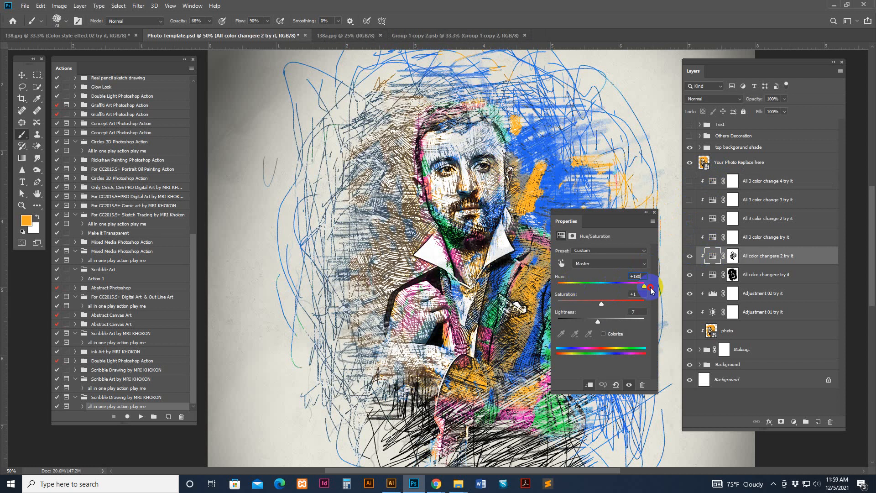
pyautogui.moveTo(642, 286); pyautogui.dragTo(639, 286)
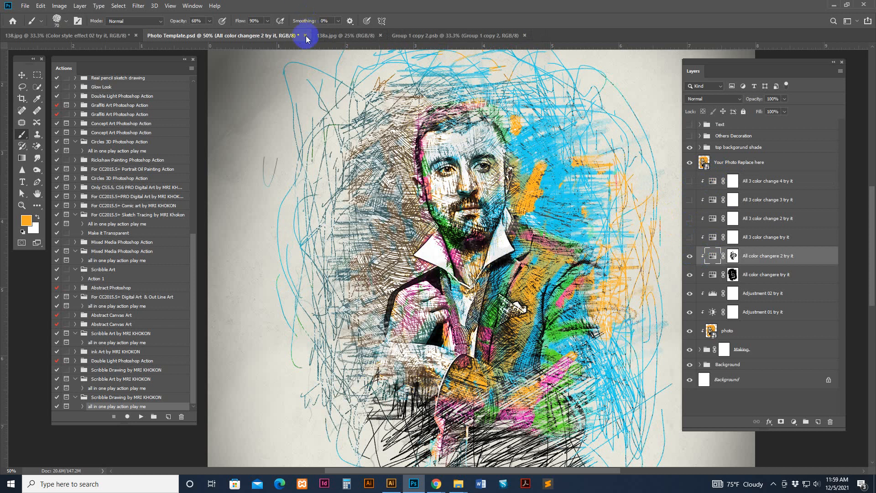
# Close Photo Template.psd without saving and return to the project folder
pyautogui.click(307, 36)
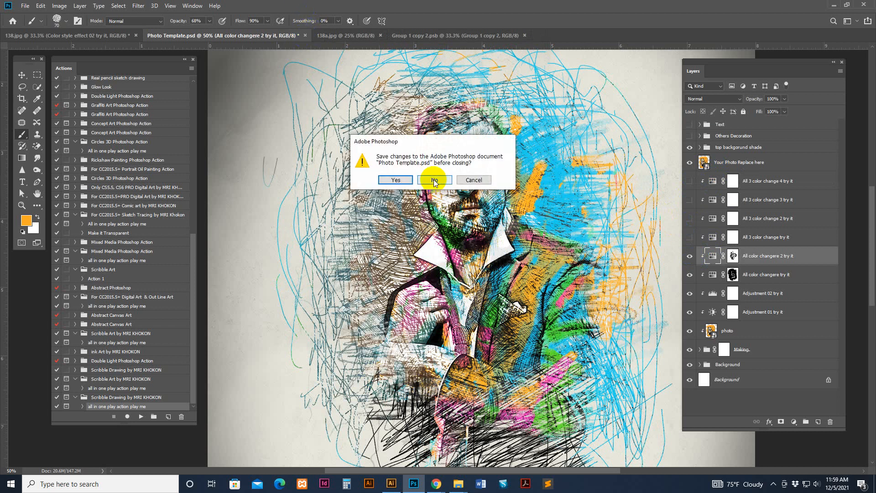
pyautogui.click(434, 180)
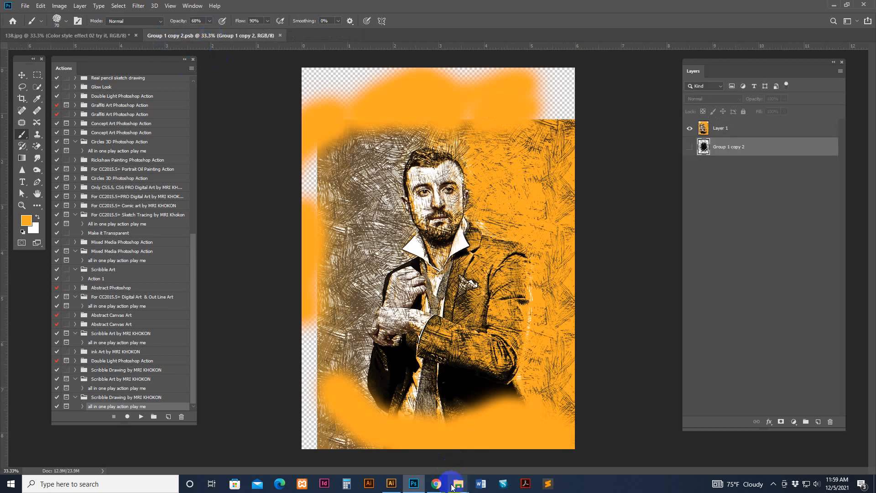
pyautogui.click(458, 483)
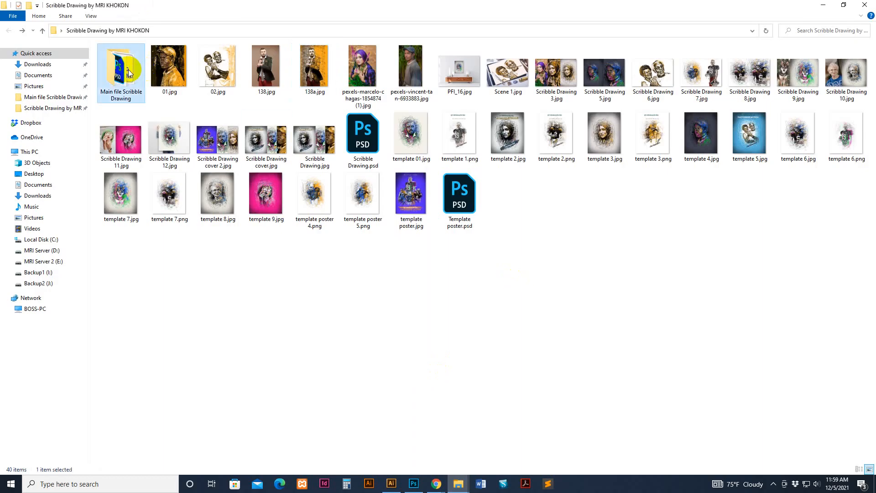
# Reopen the untouched poster template and the 138a.jpg portrait in Photoshop
pyautogui.click(414, 484)
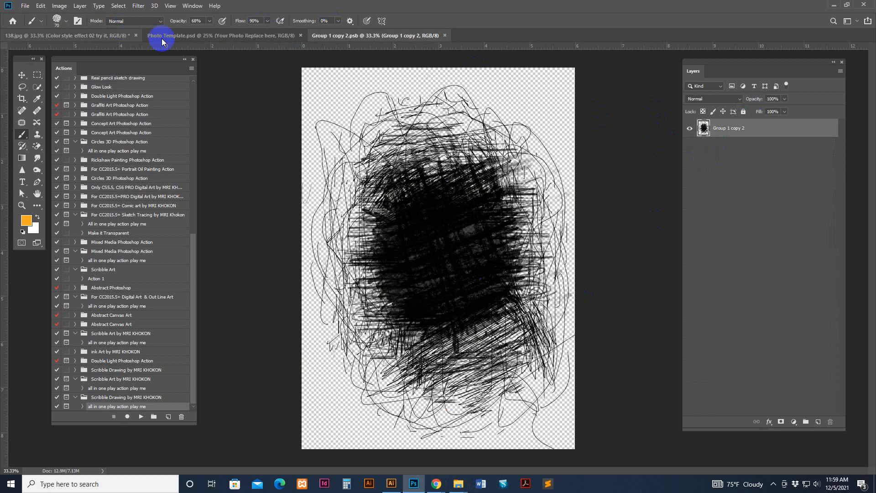
pyautogui.click(164, 36)
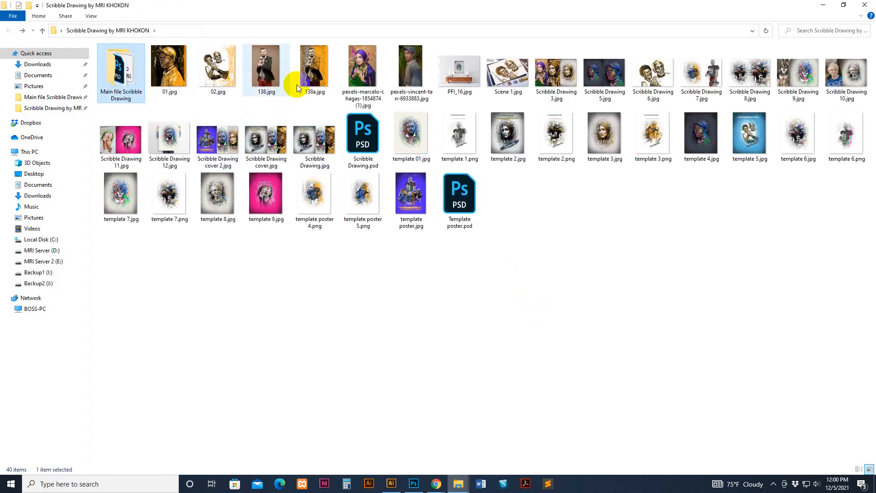
pyautogui.click(414, 484)
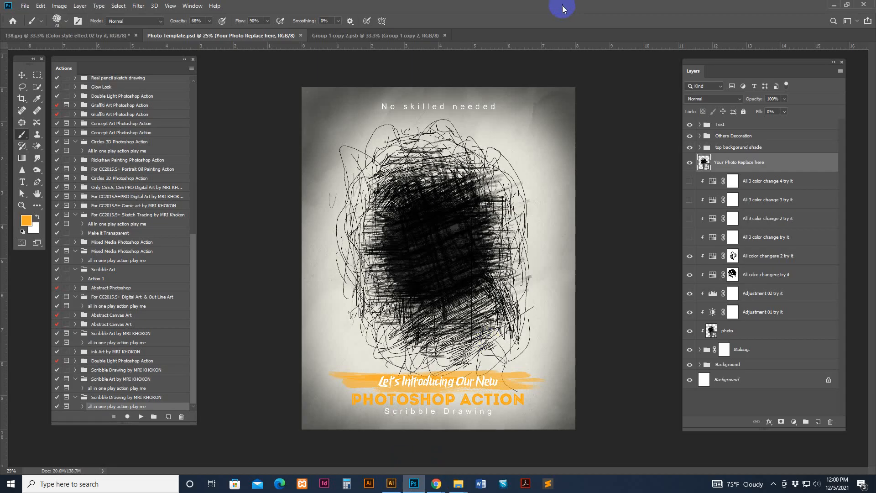
# Bring the 138a.jpg portrait into the Group 1 copy 2.psb smart object as Layer 1
pyautogui.click(486, 34)
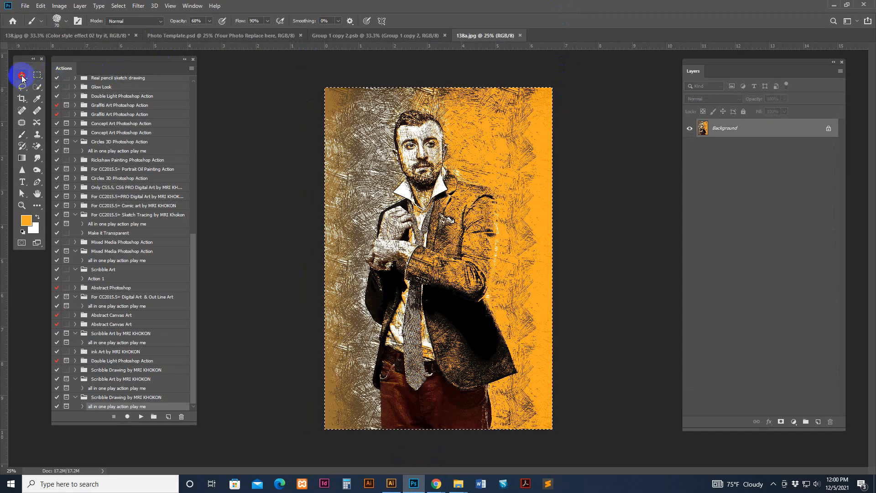
pyautogui.click(369, 35)
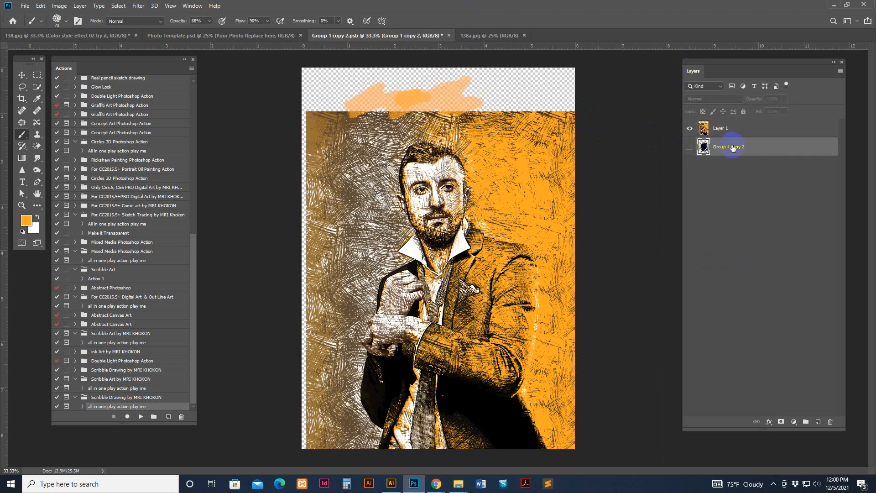
# Save the scribble smart object so the template shows the new portrait
pyautogui.click(41, 6)
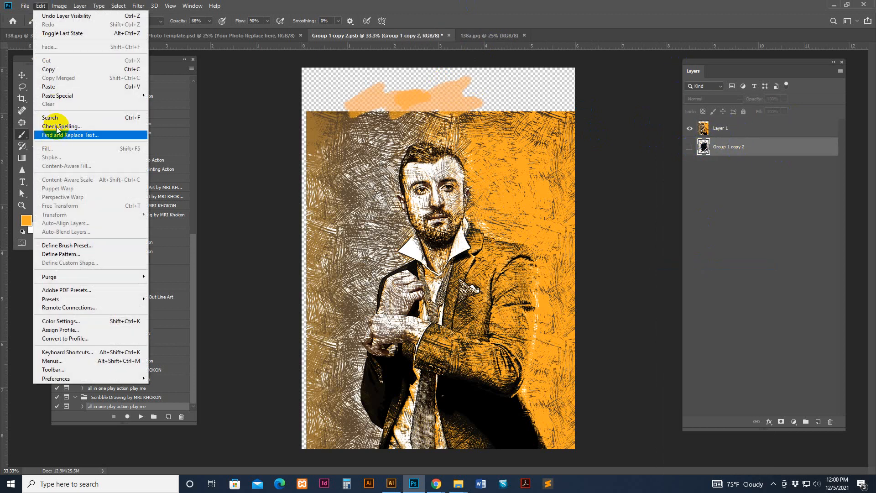
pyautogui.click(23, 5)
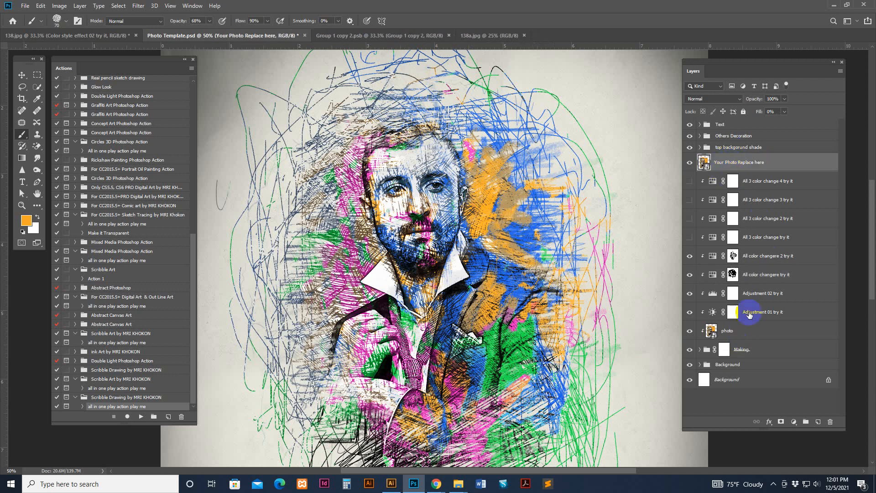
# Expand the Making group and hide the 'scribble 01' layer
pyautogui.click(699, 349)
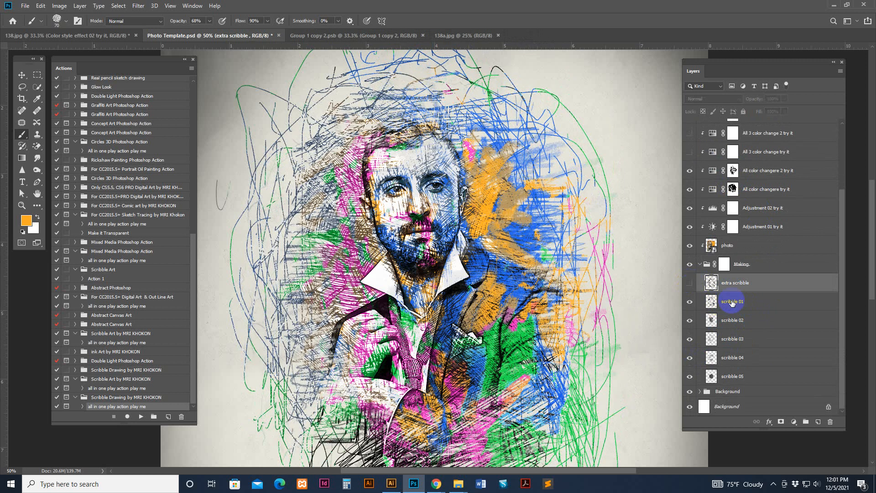
pyautogui.click(690, 283)
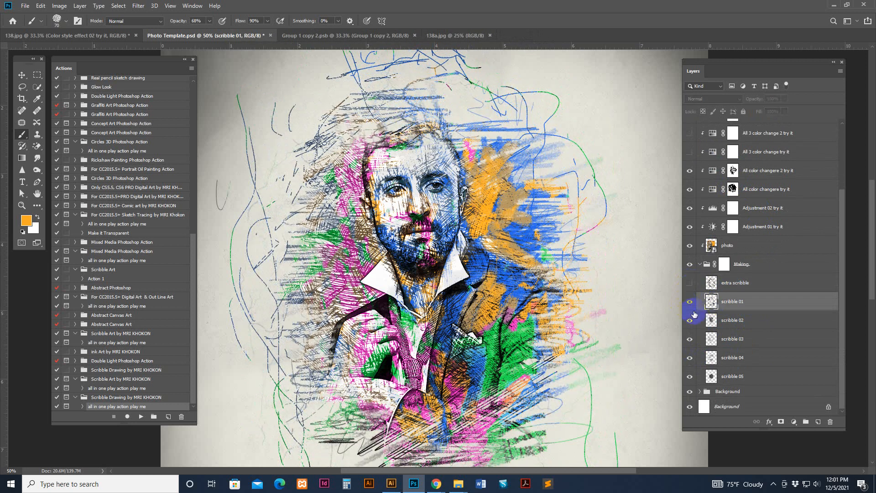